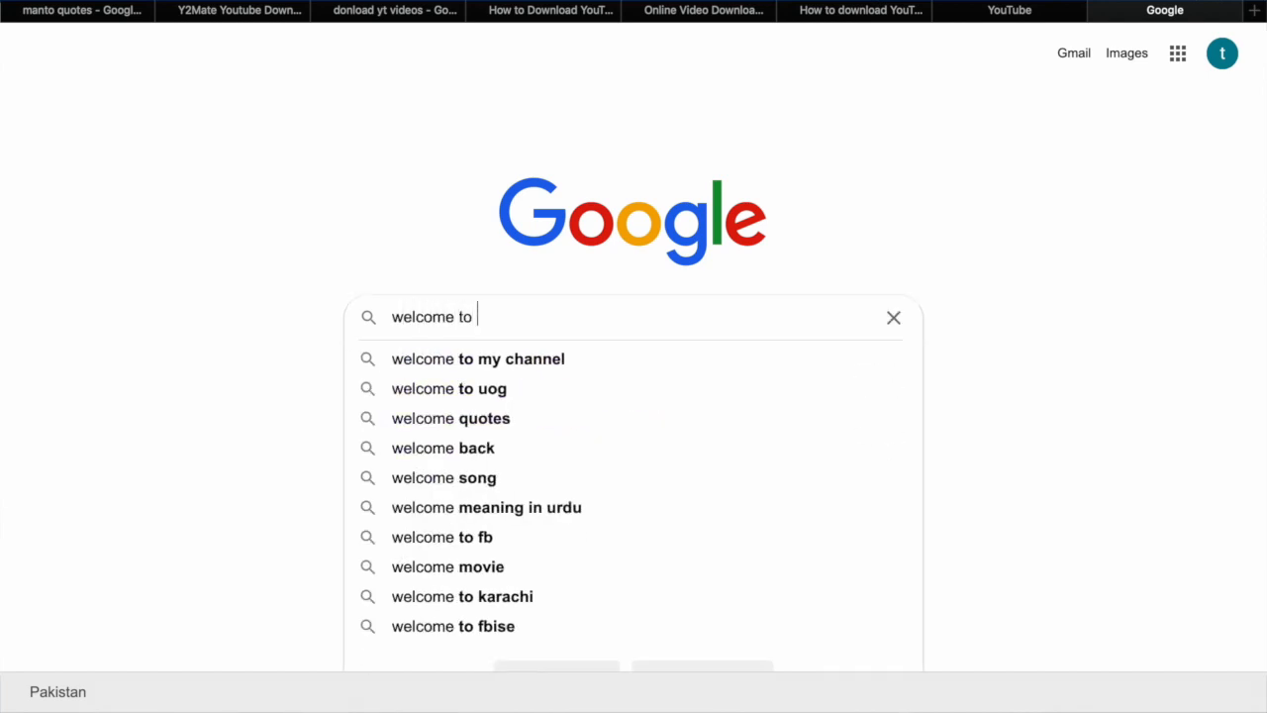
# Leave the Google search for 'tixesc' and bring up the YouTube home feed.
pyautogui.write('tixeschooling')
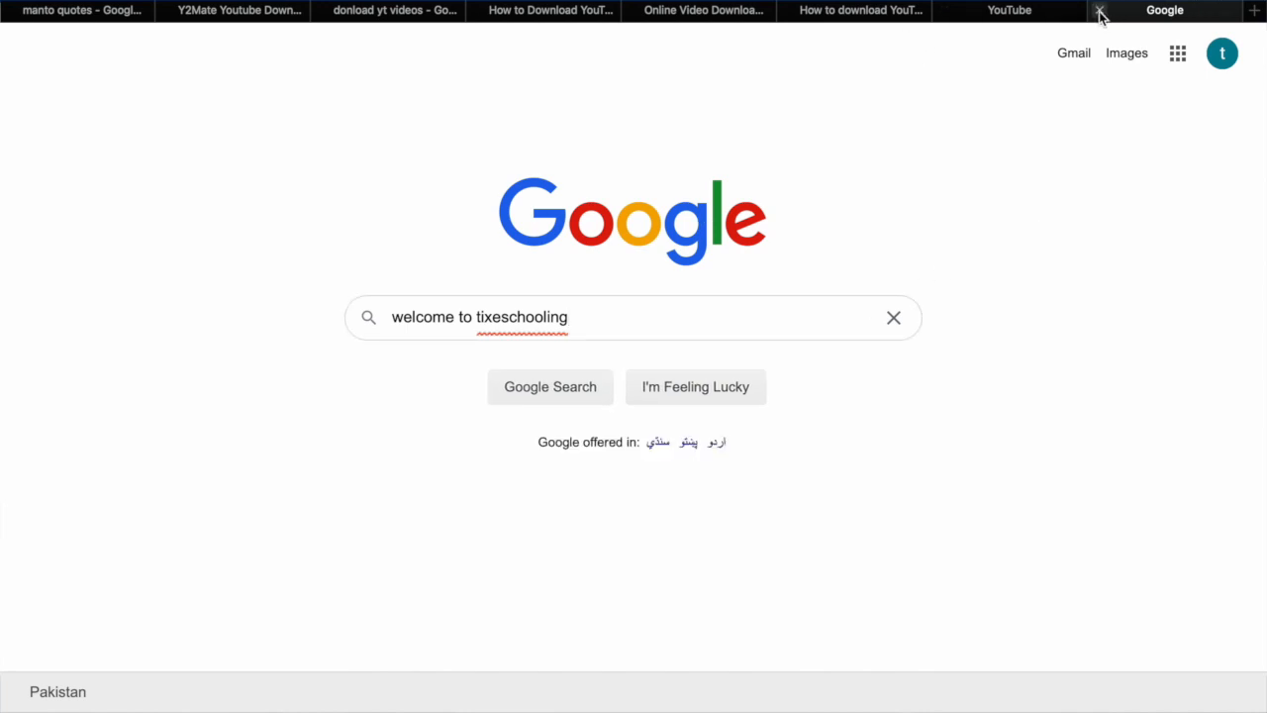
pyautogui.click(893, 317)
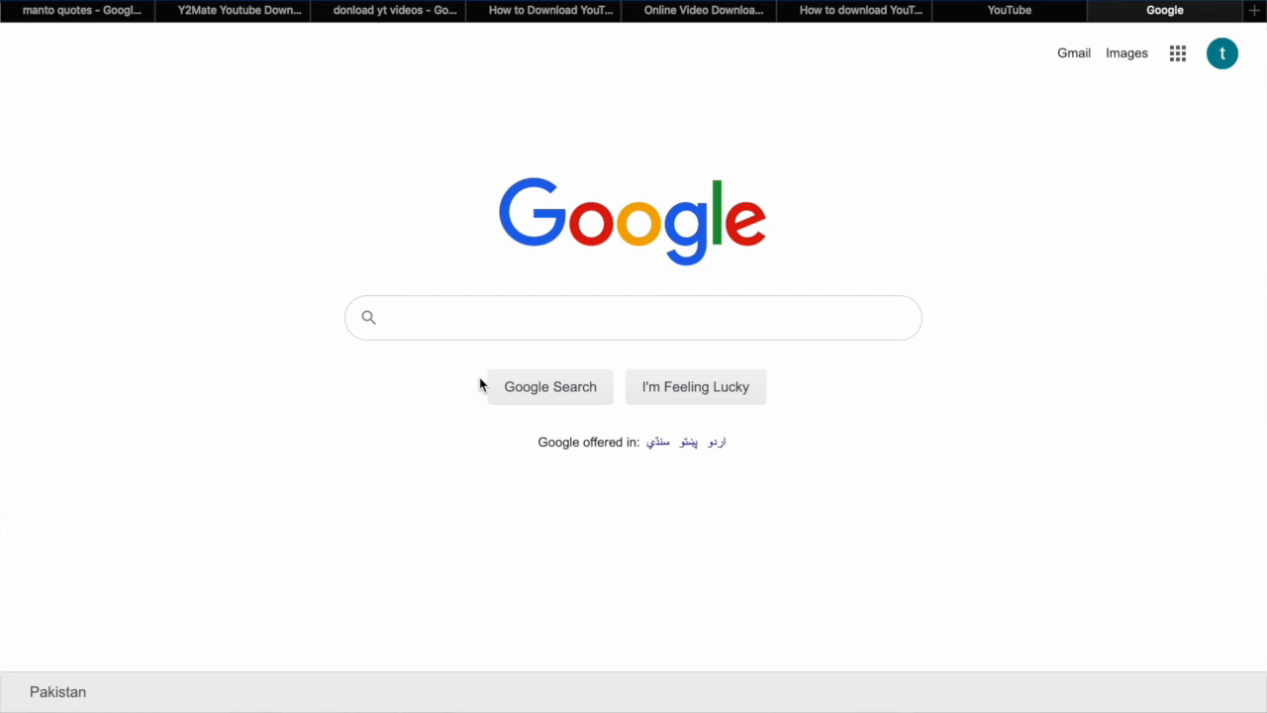
pyautogui.click(1008, 10)
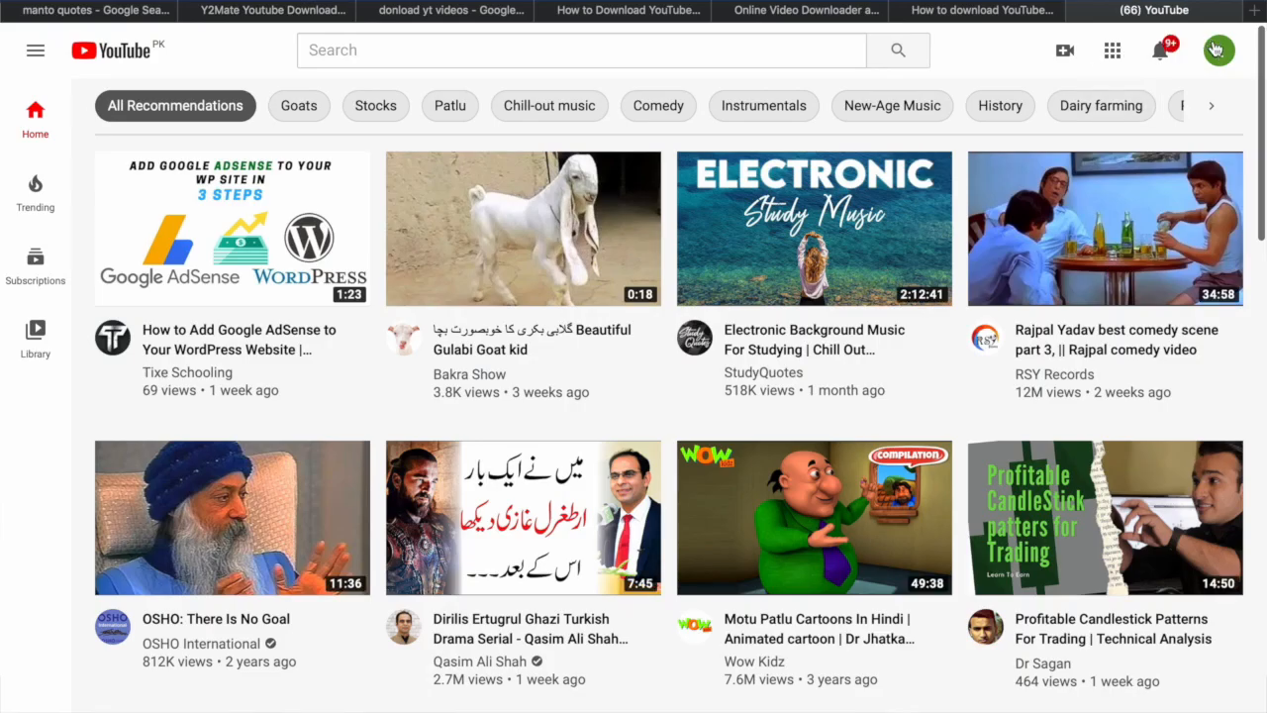
# Go to the channel's YouTube Studio dashboard from the profile avatar.
pyautogui.click(1220, 49)
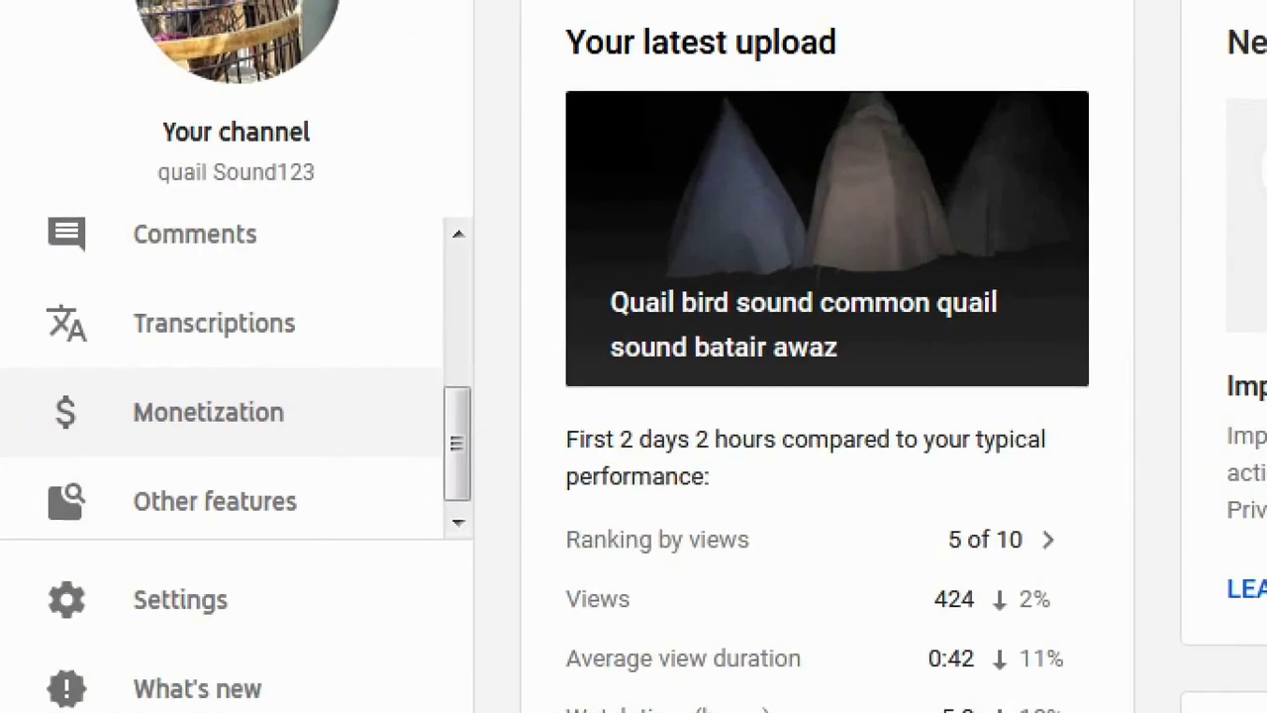
# Show the Monetization page with subscriber and watch-hour requirements met.
pyautogui.click(208, 412)
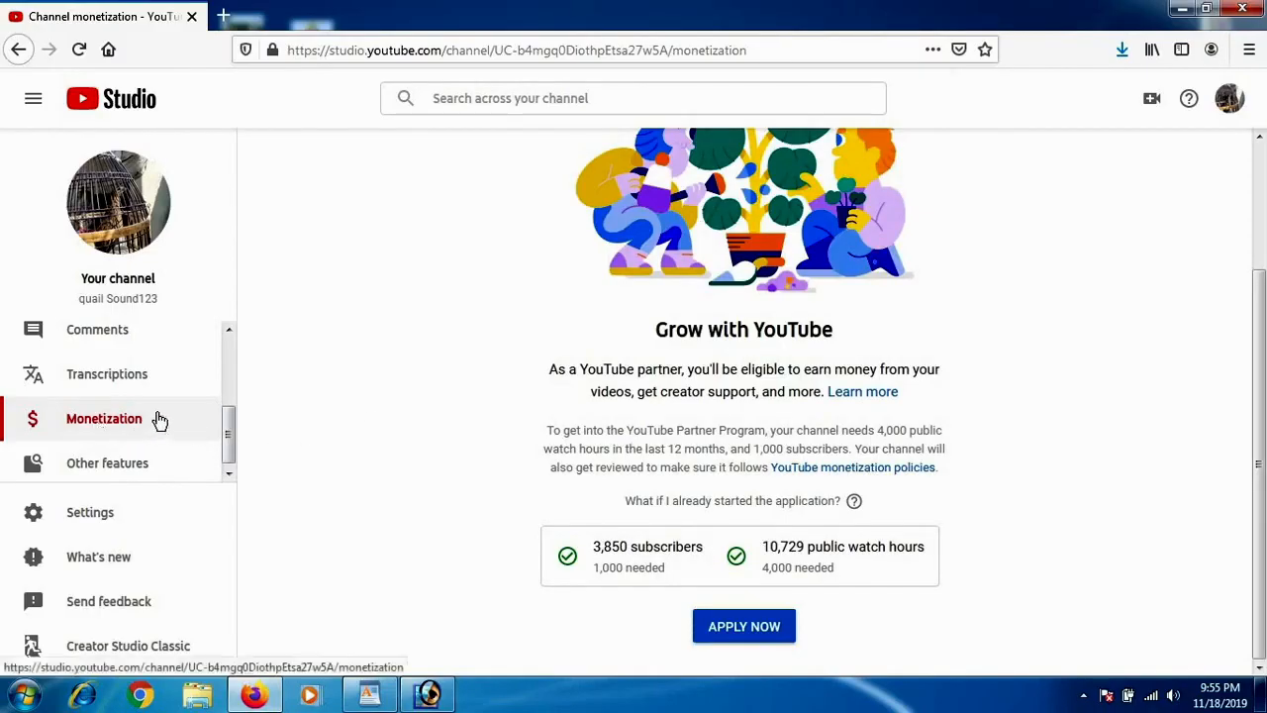
pyautogui.moveTo(831, 534)
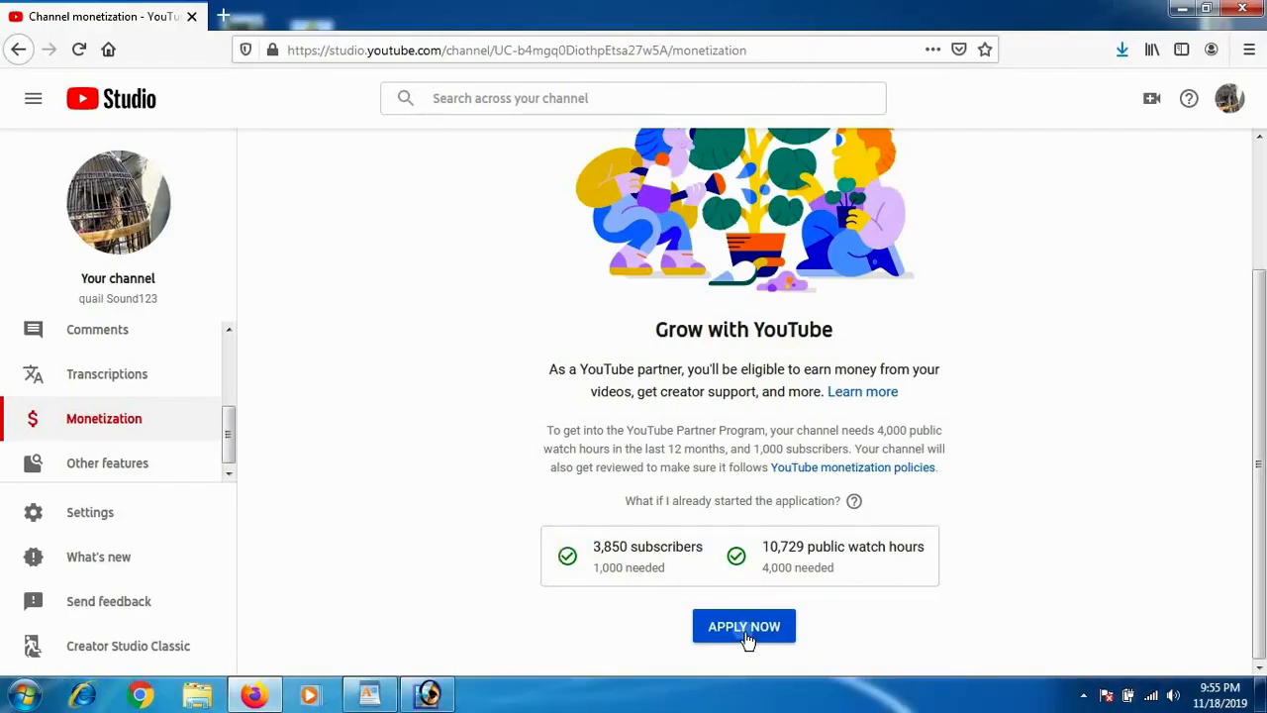
# Start the Partner Program application and accept its terms, marking Step 1 Done.
pyautogui.click(745, 625)
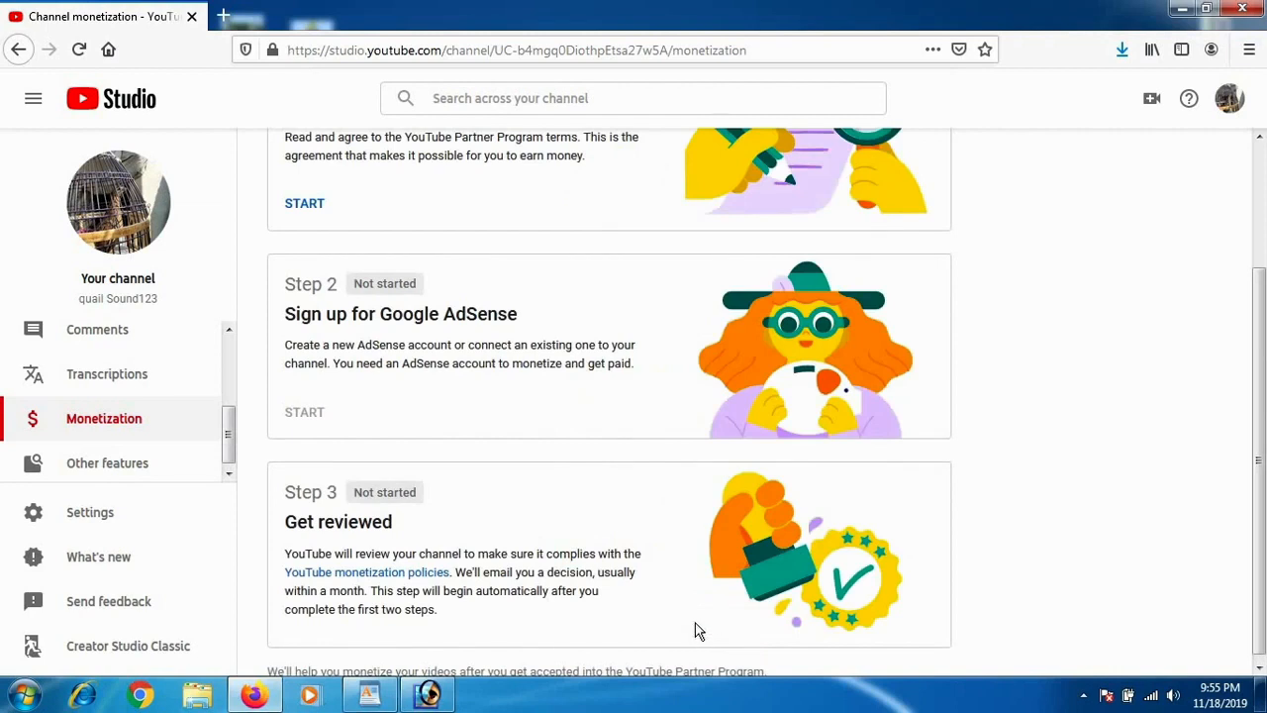
pyautogui.scroll(3)
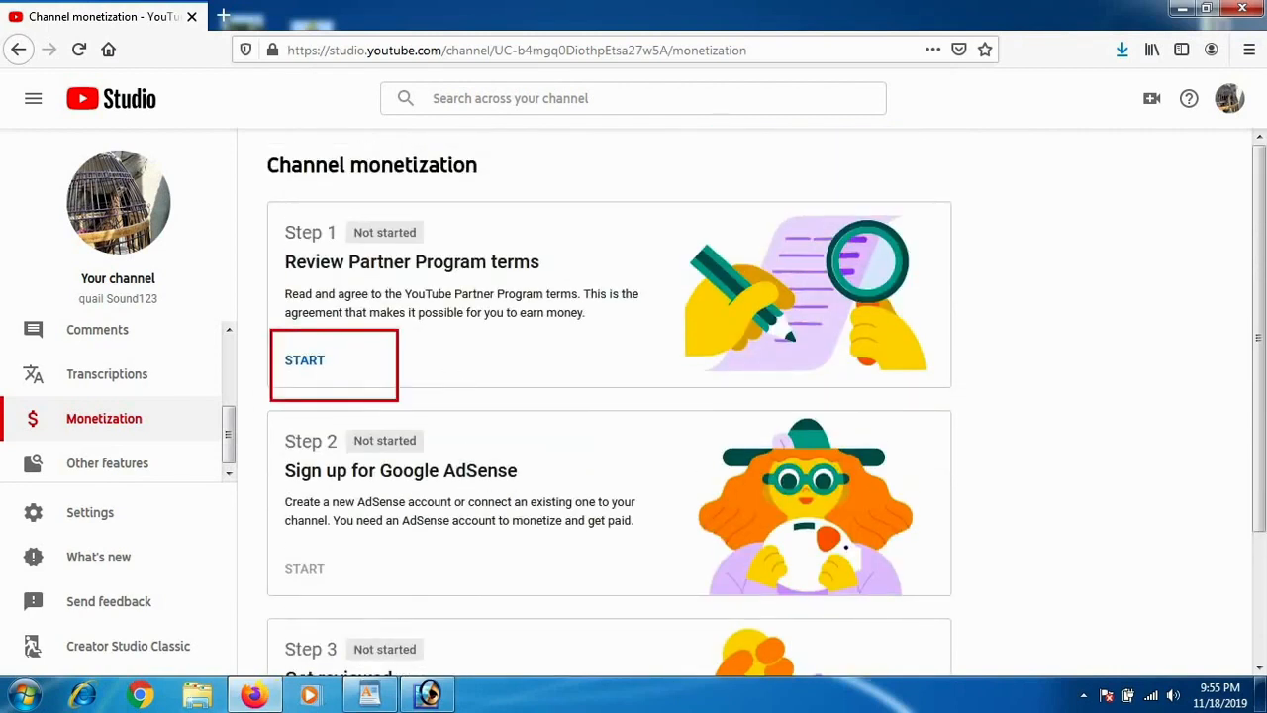
pyautogui.click(304, 360)
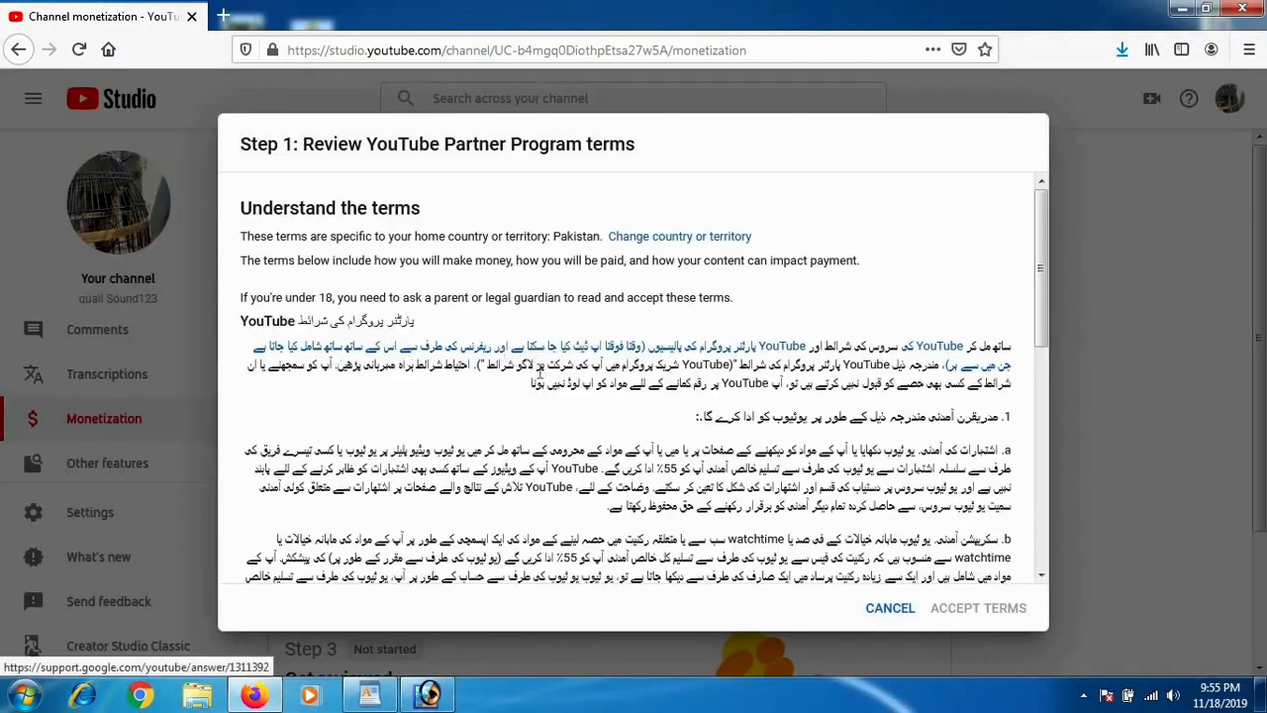
pyautogui.scroll(-3)
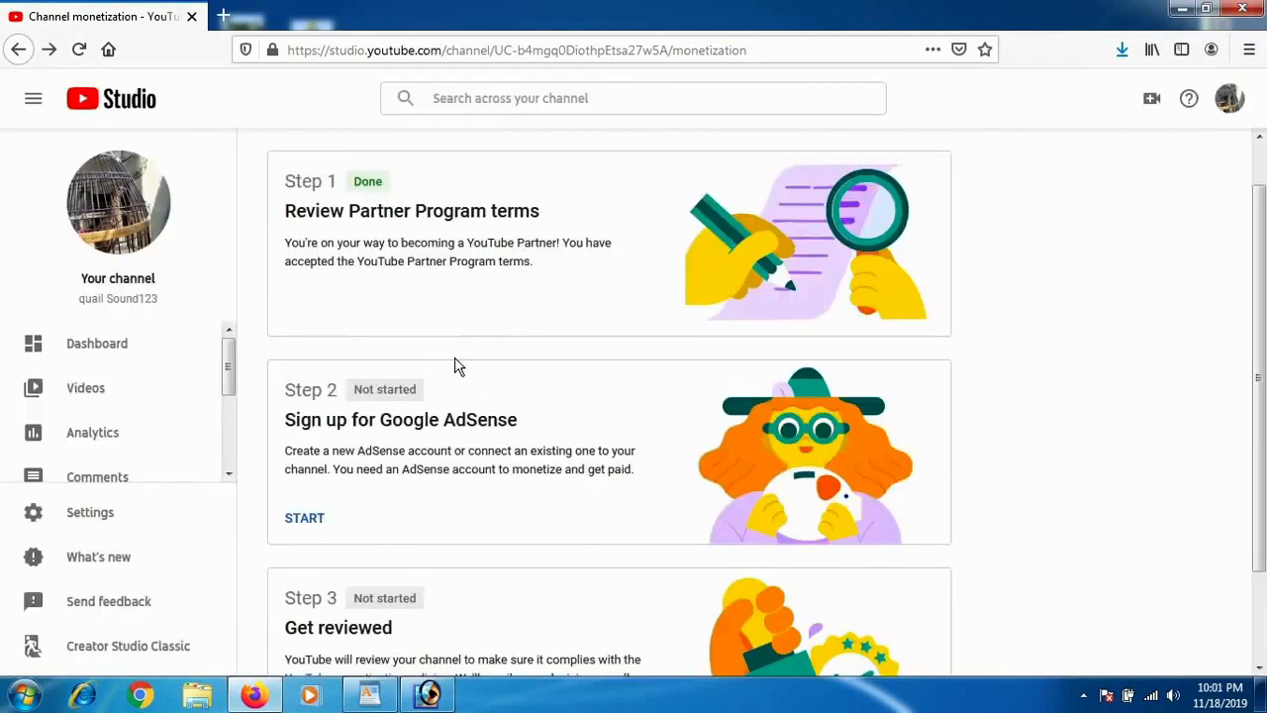
pyautogui.moveTo(451, 400)
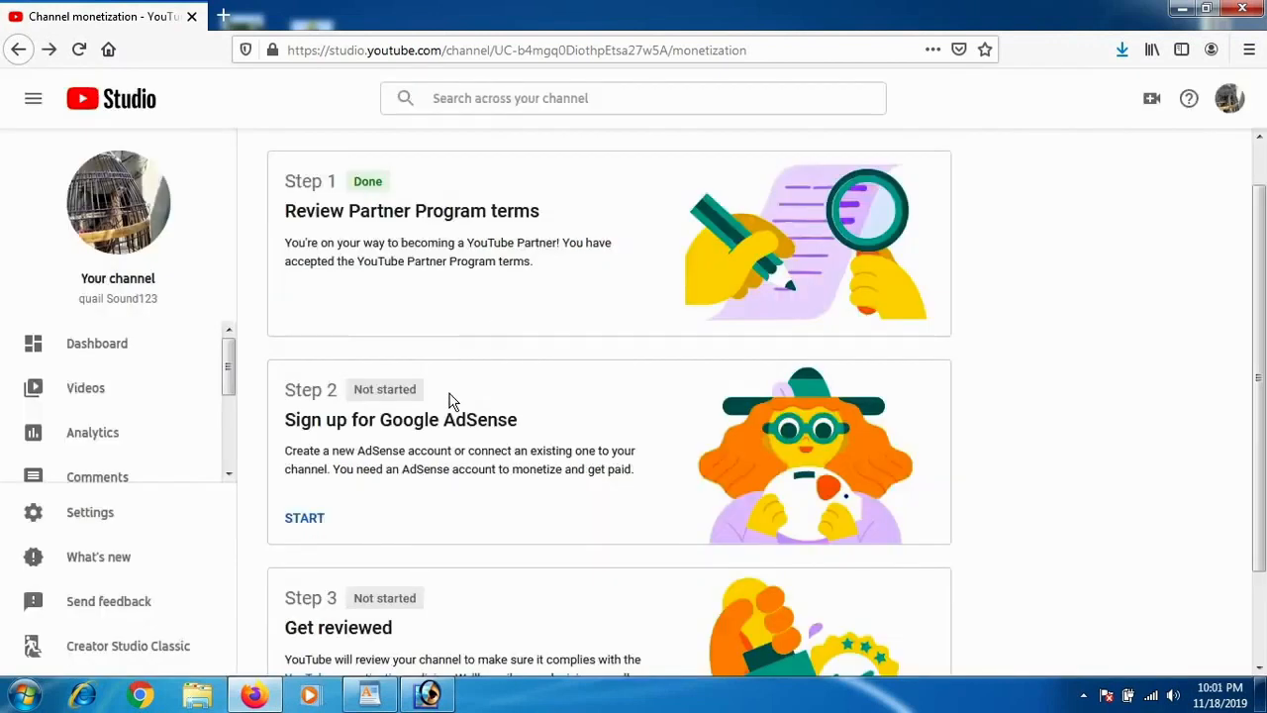
# Start Step 2, Sign up for Google AdSense, bringing up the redirect notice.
pyautogui.scroll(-3)
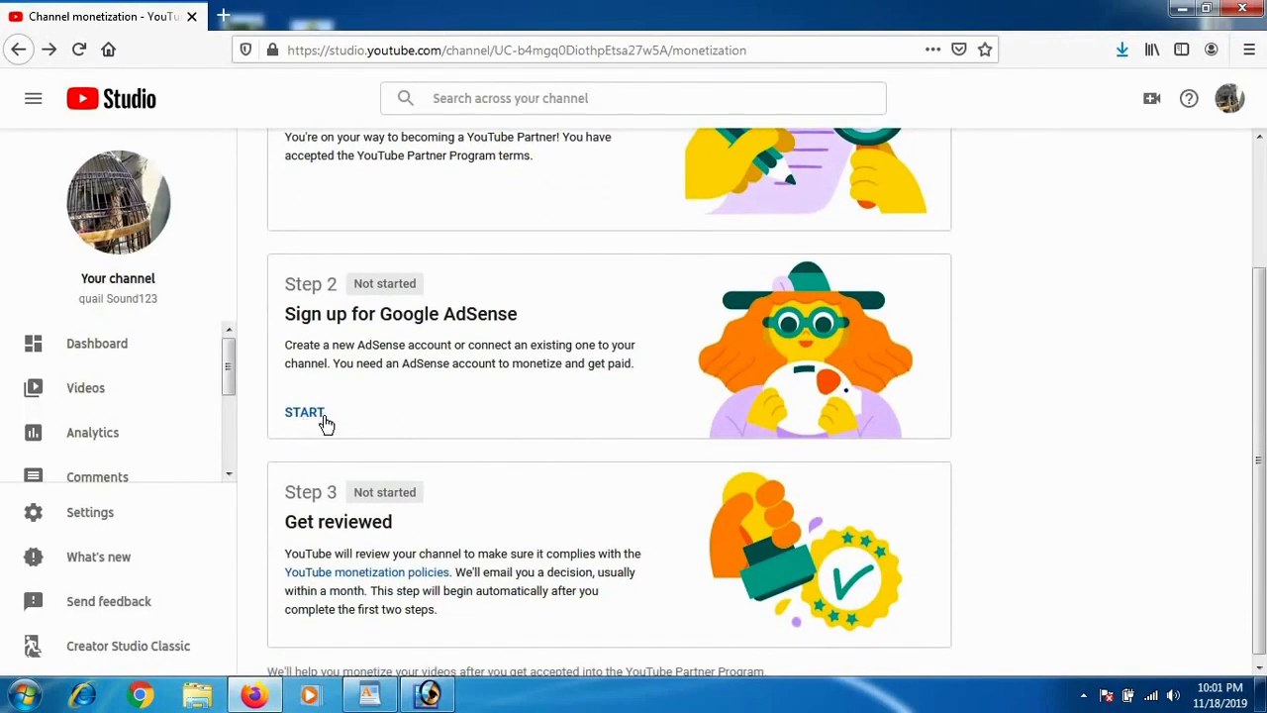
pyautogui.moveTo(310, 435)
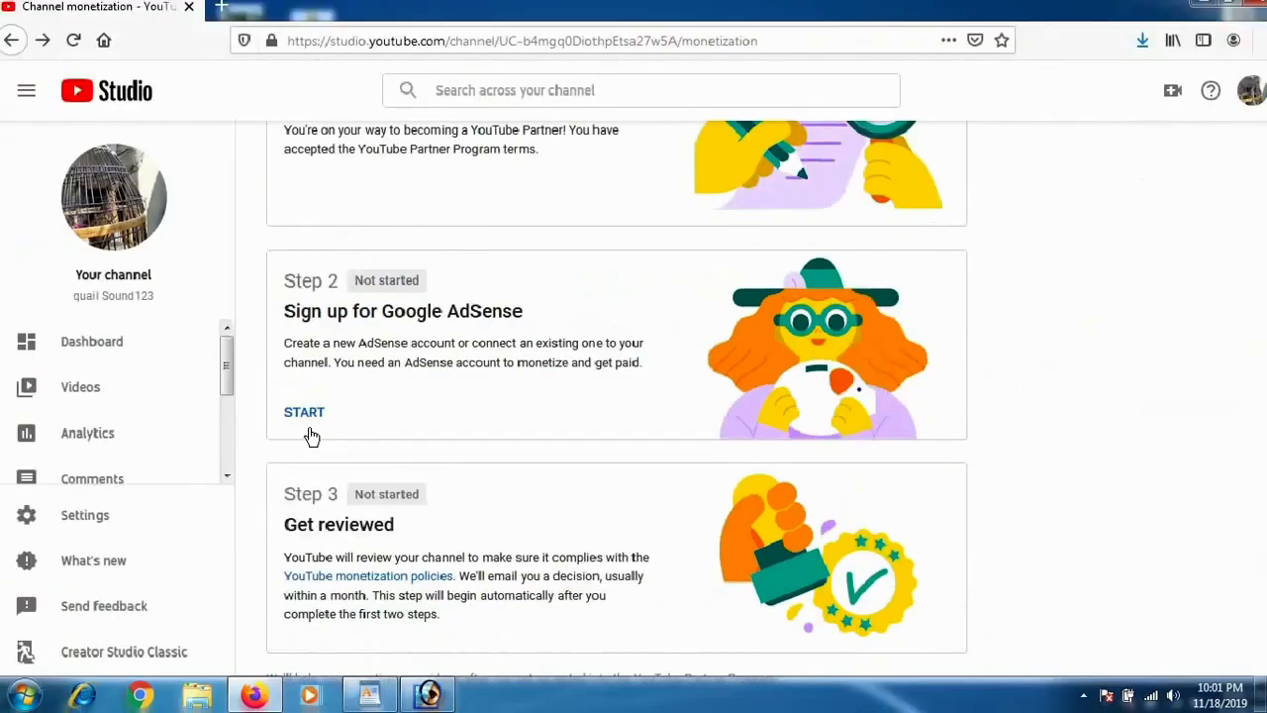
pyautogui.click(305, 411)
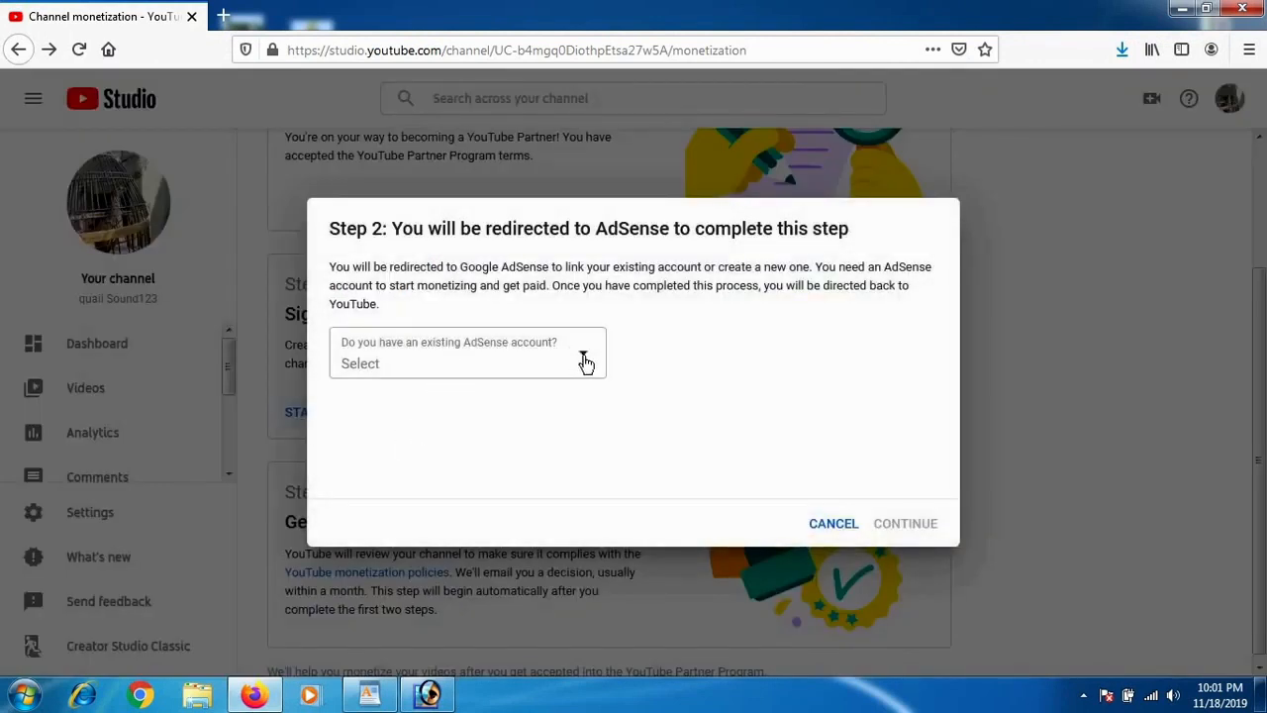
# Answer 'No, I don't have an existing account' and continue to AdSense.
pyautogui.click(467, 364)
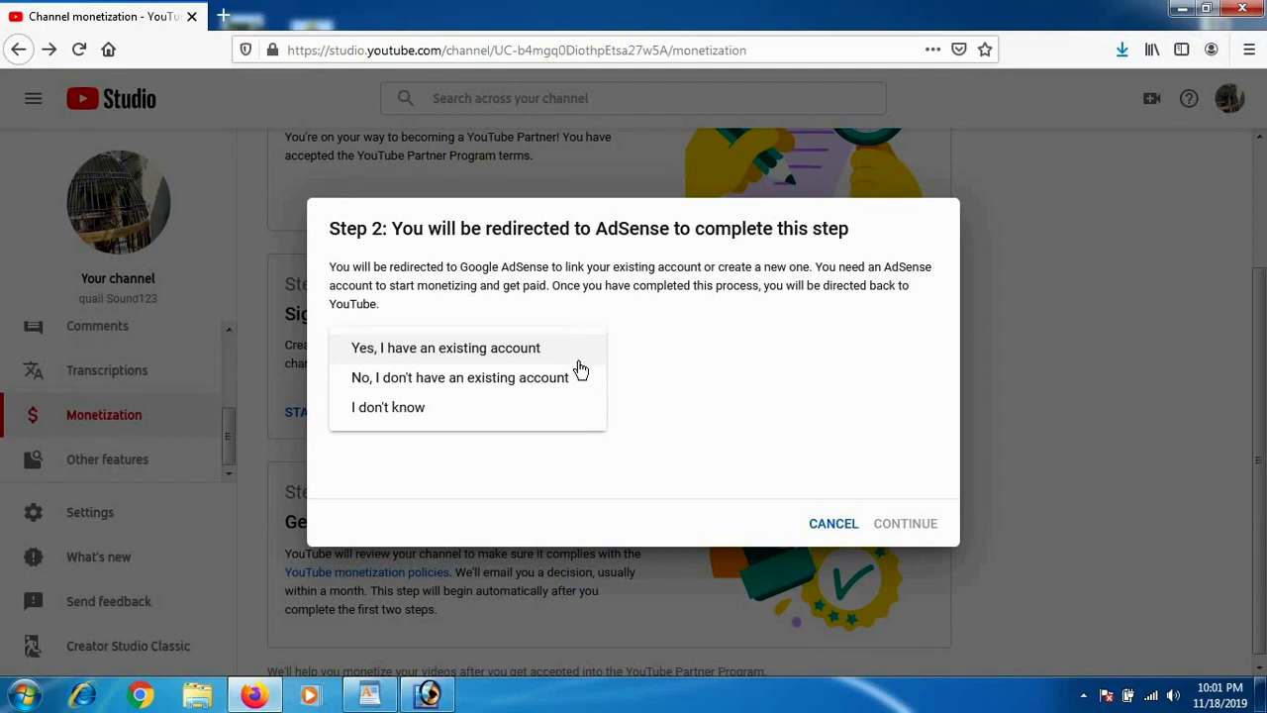
pyautogui.moveTo(535, 372)
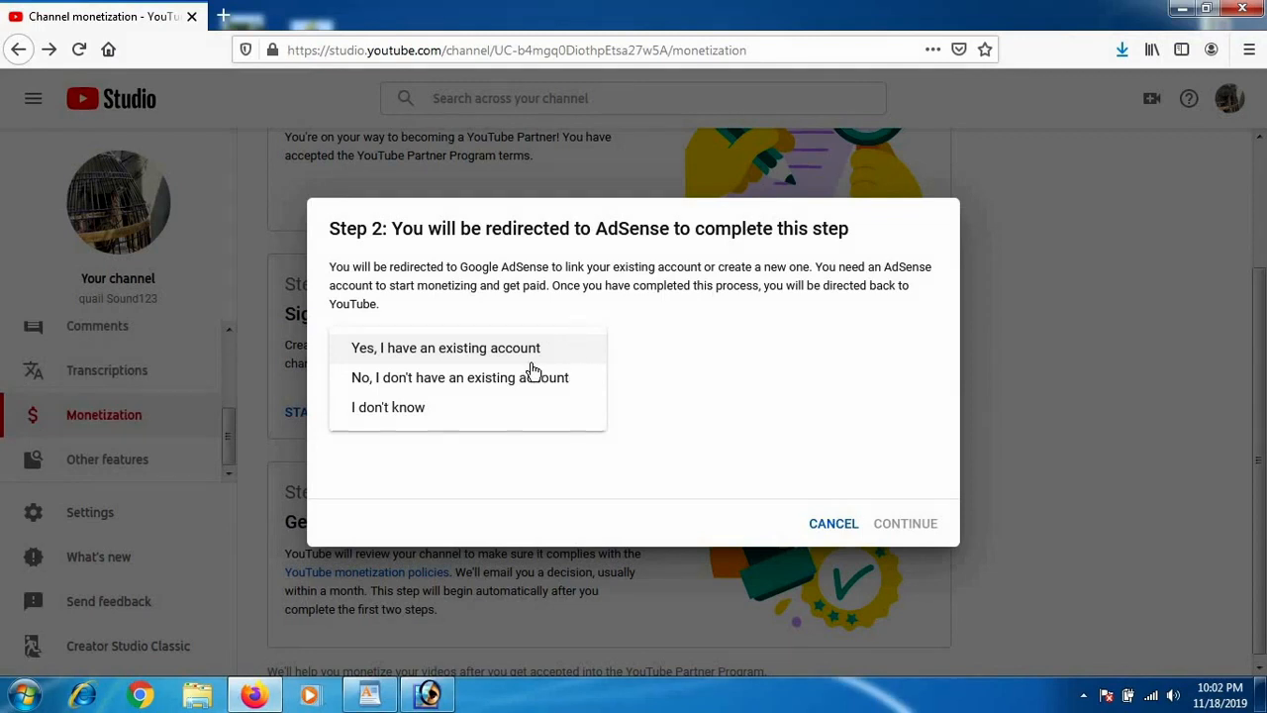
pyautogui.moveTo(612, 360)
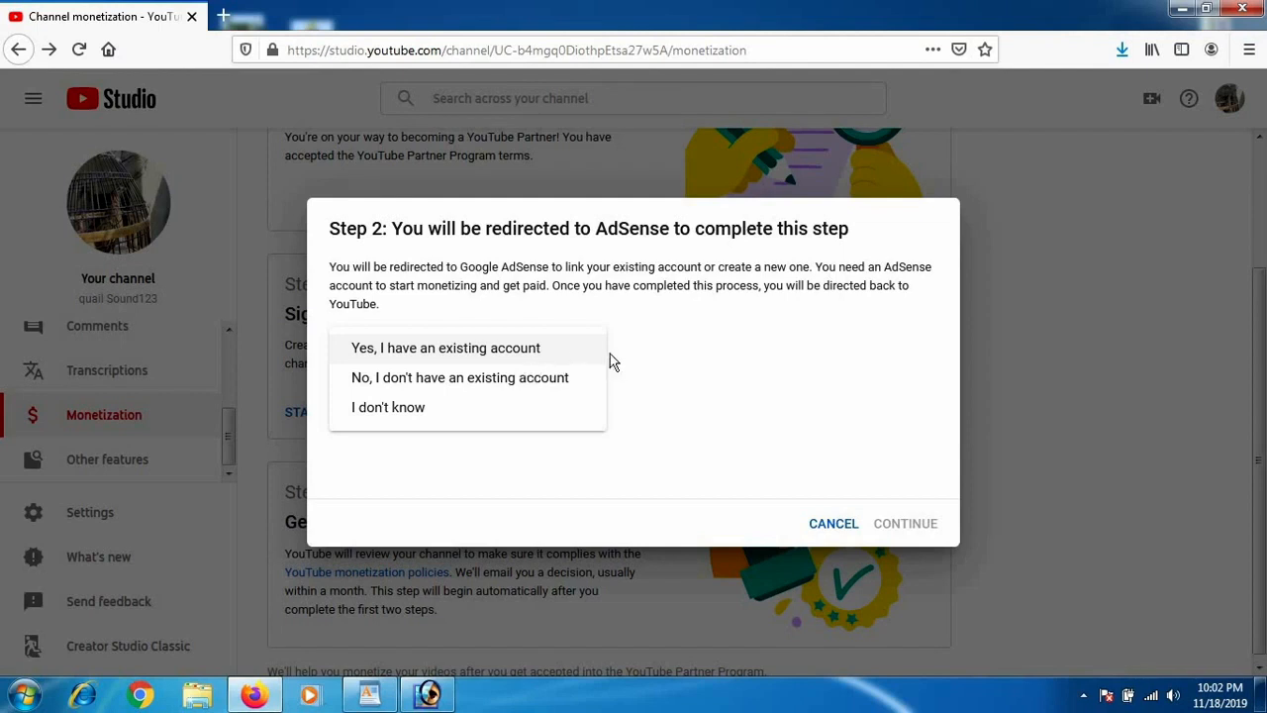
pyautogui.moveTo(459, 376)
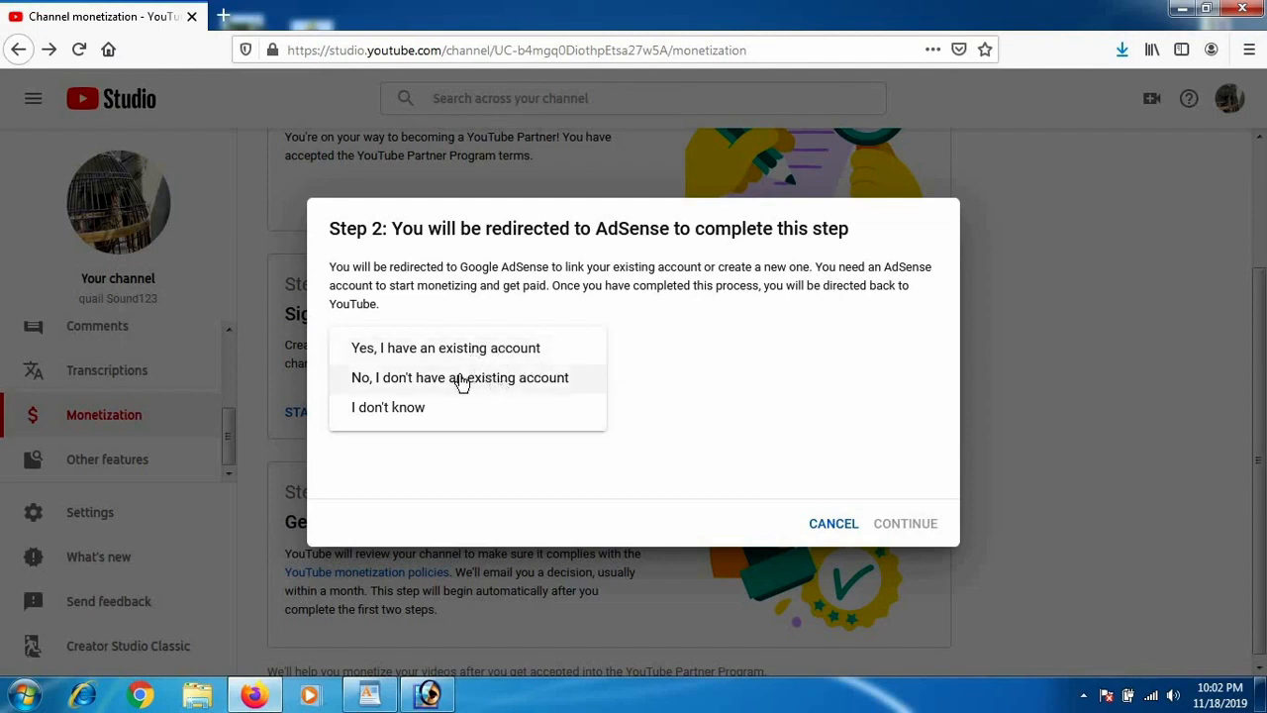
pyautogui.moveTo(532, 370)
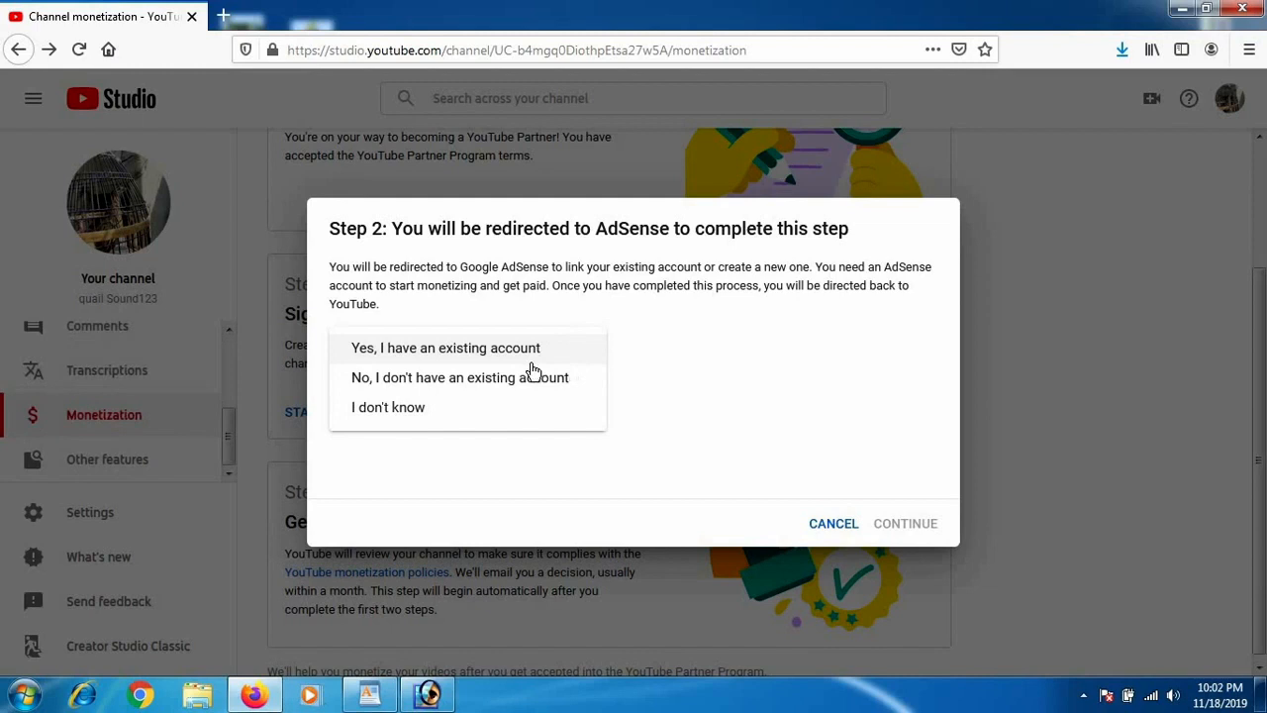
pyautogui.moveTo(566, 372)
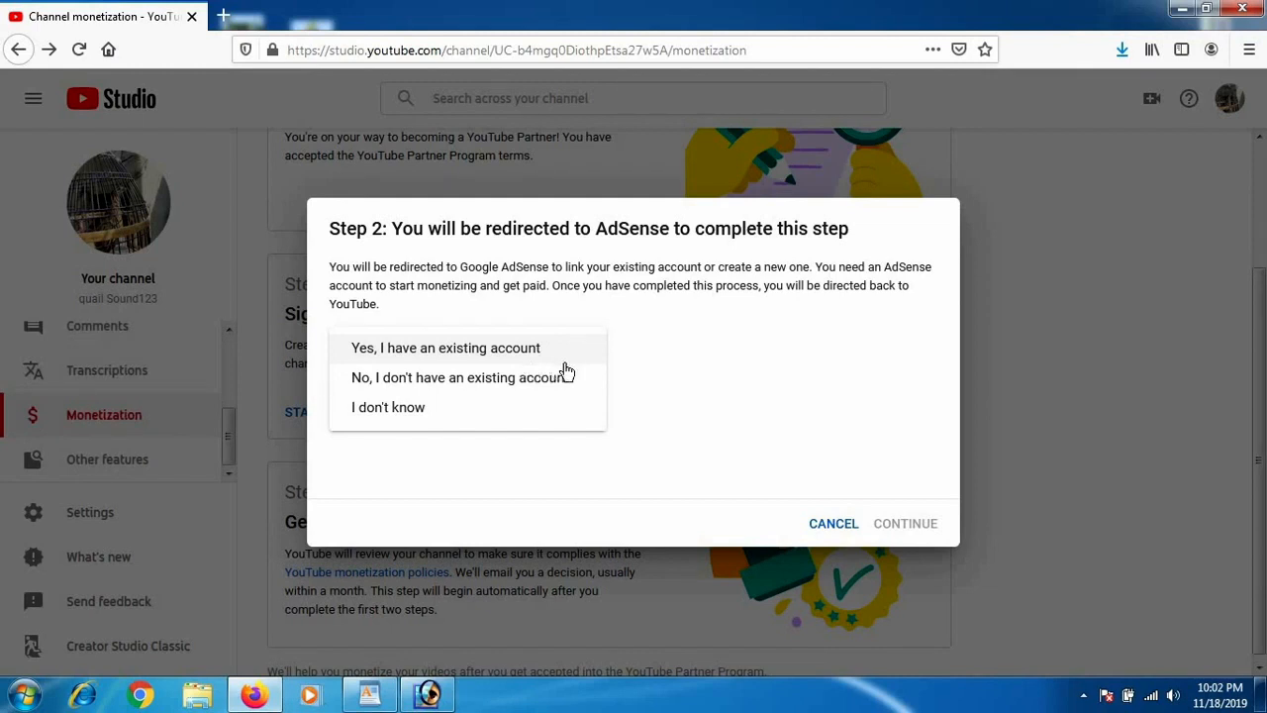
pyautogui.moveTo(503, 386)
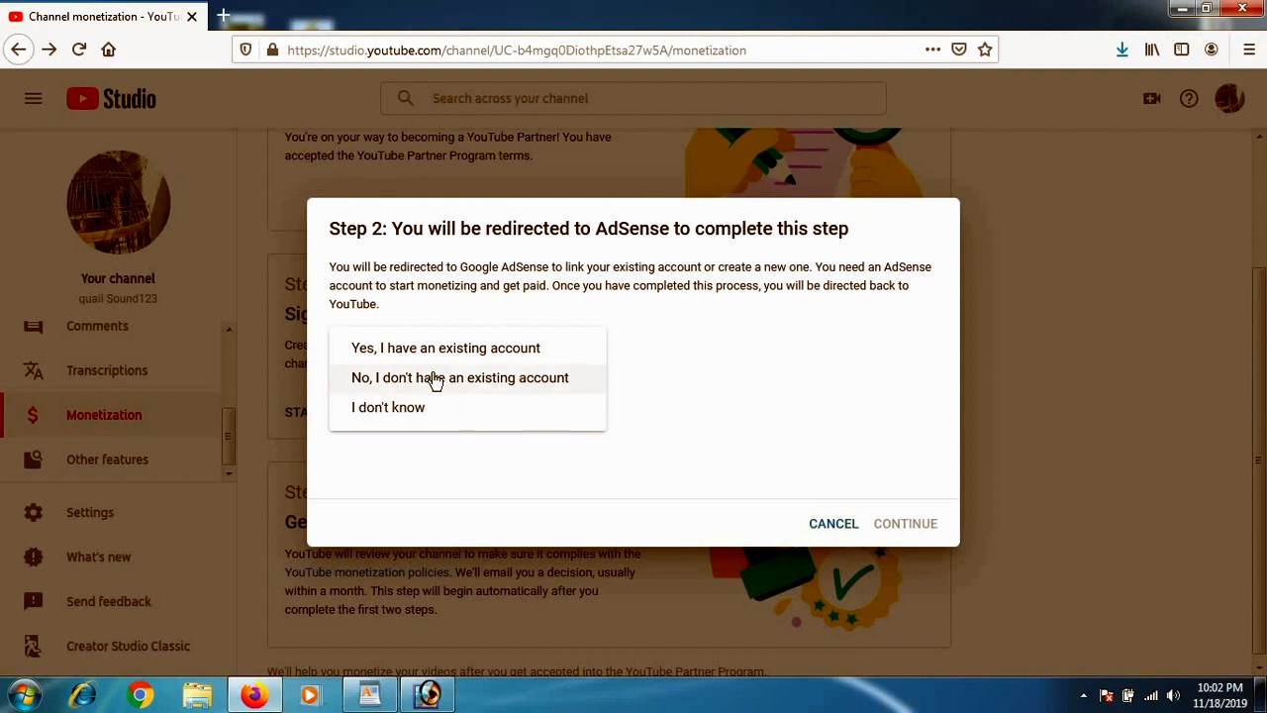
pyautogui.moveTo(485, 382)
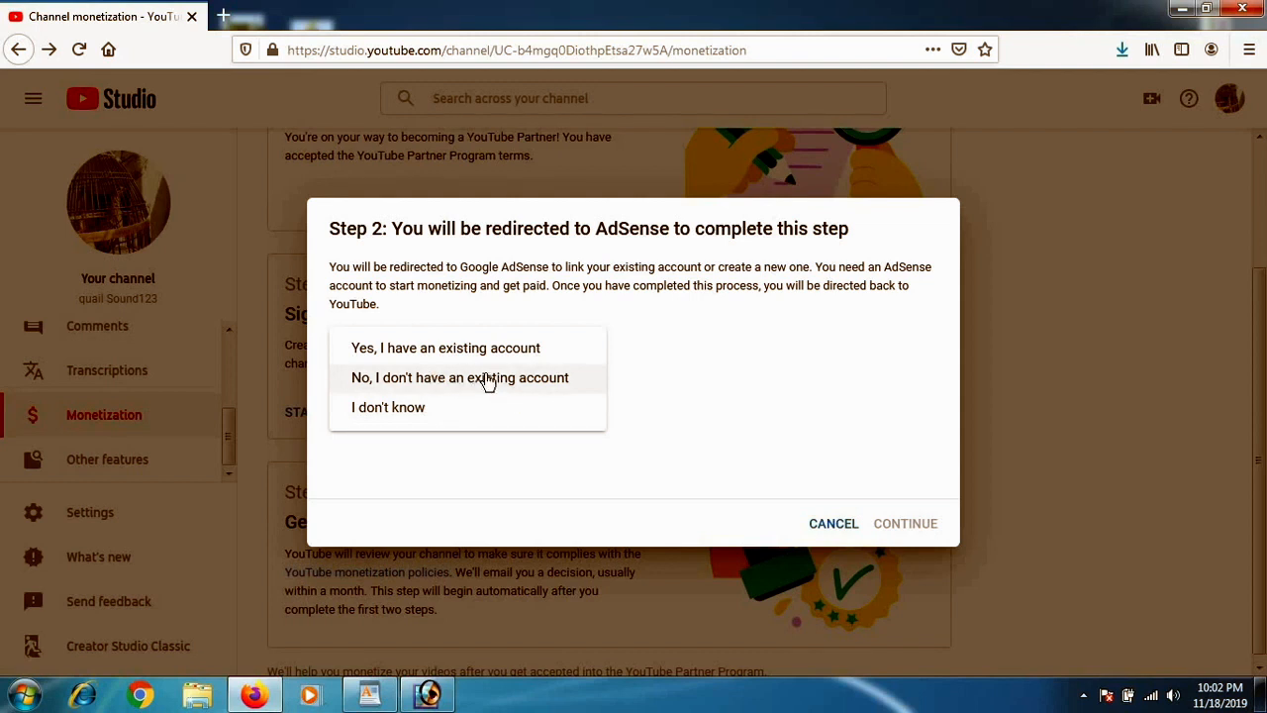
pyautogui.click(460, 376)
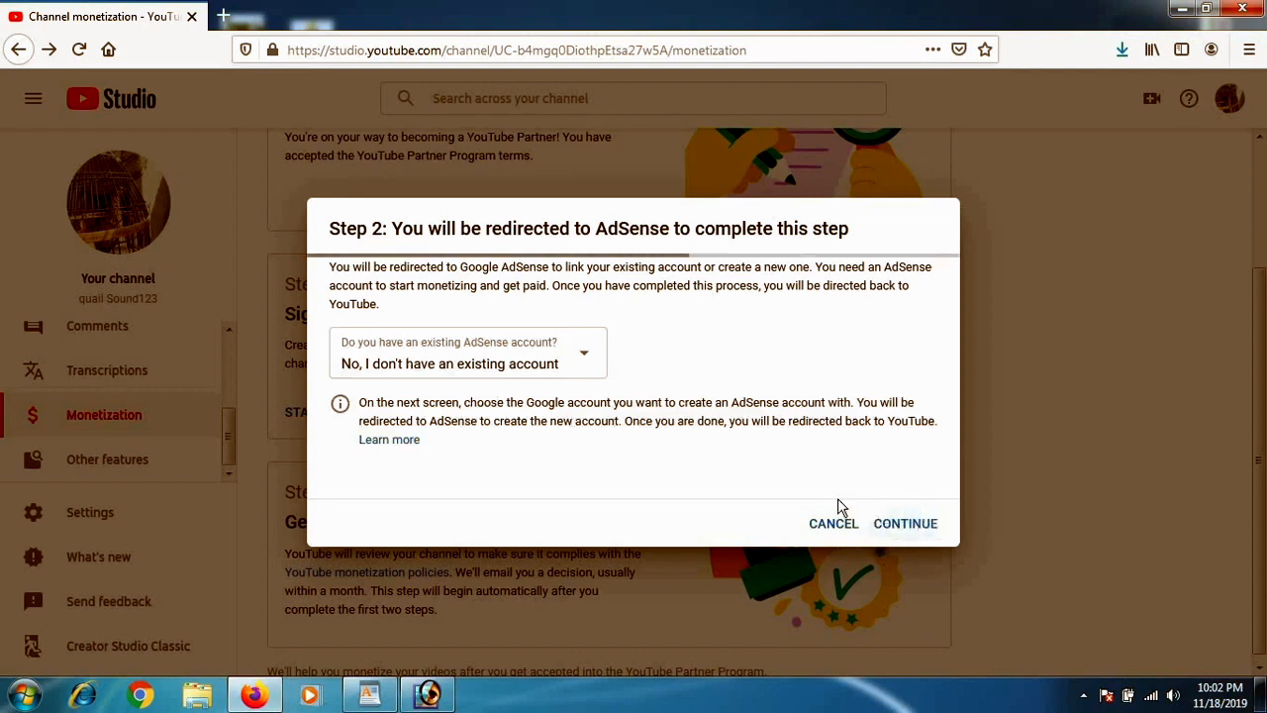
pyautogui.click(905, 523)
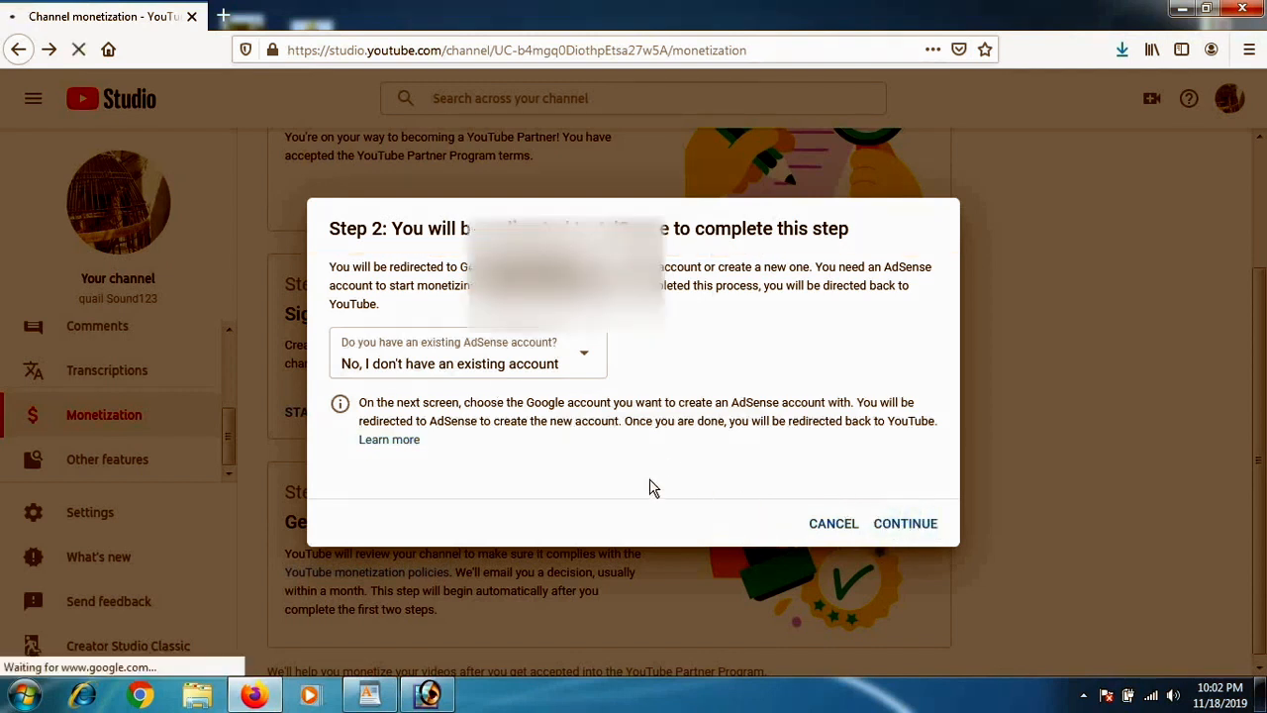
# Choose the channel's Google account, reaching the AdSense sign-up form.
pyautogui.click(904, 522)
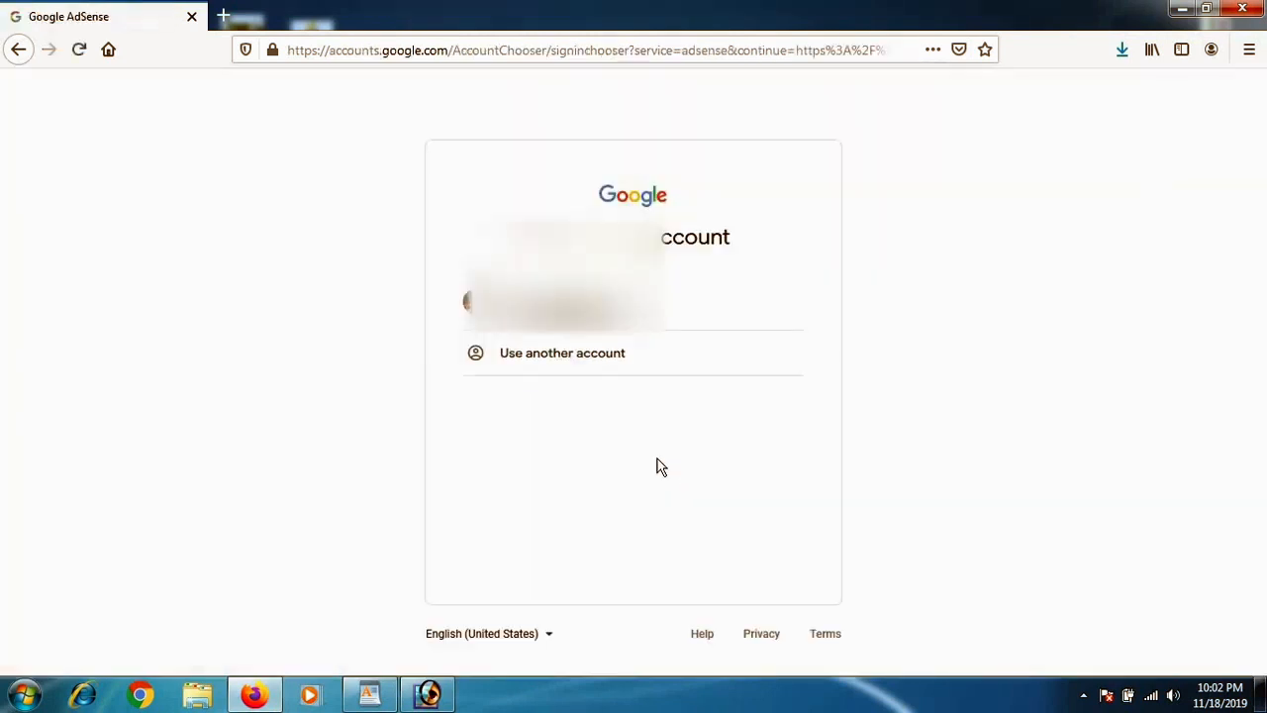
pyautogui.moveTo(400, 333)
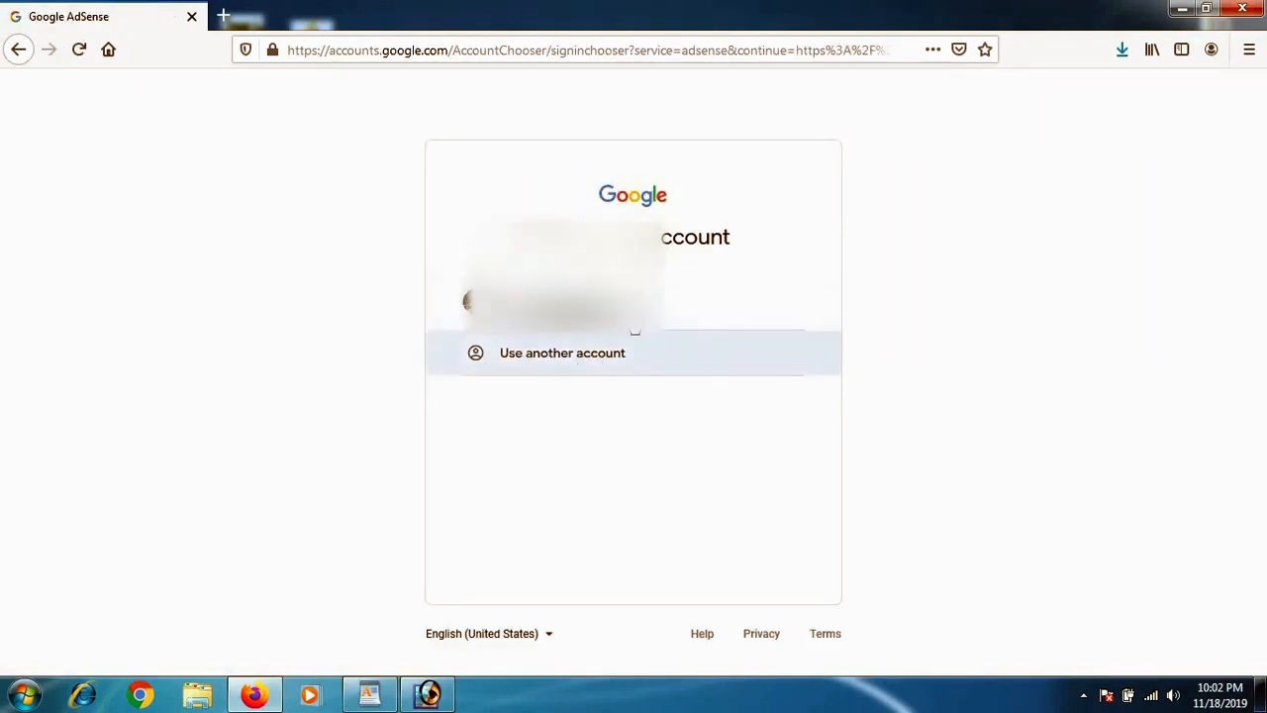
pyautogui.moveTo(511, 361)
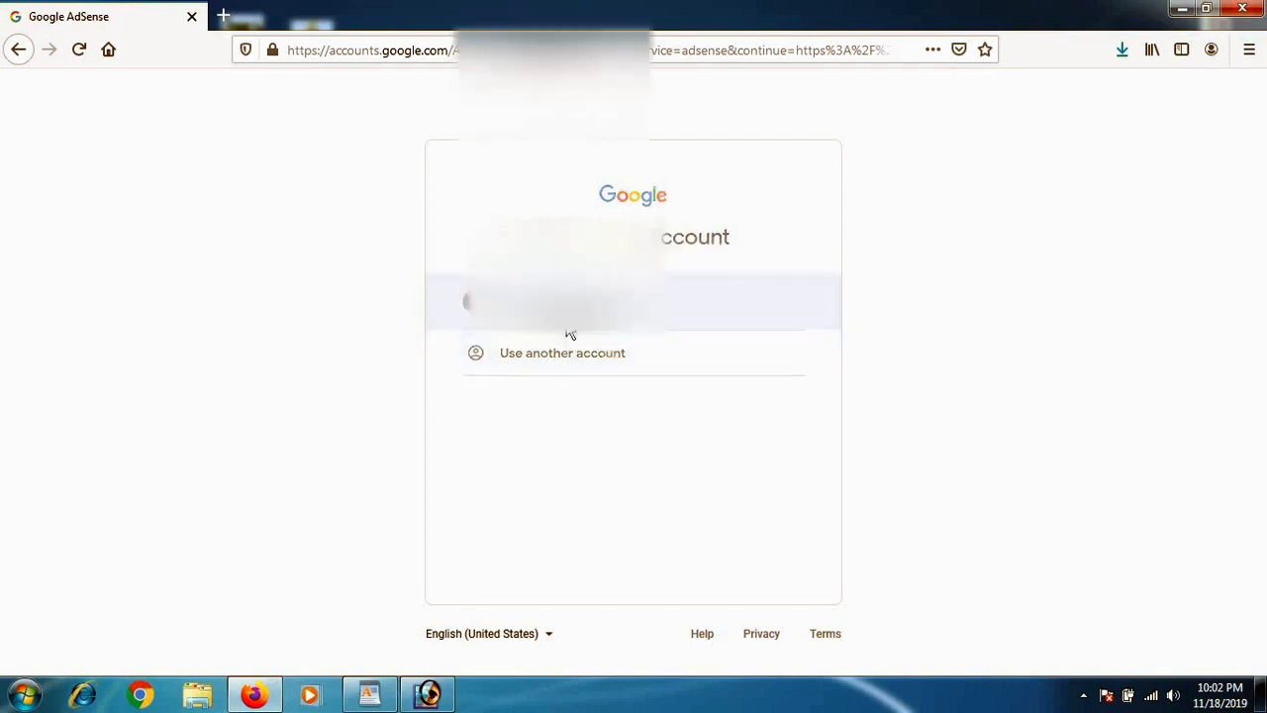
pyautogui.click(633, 301)
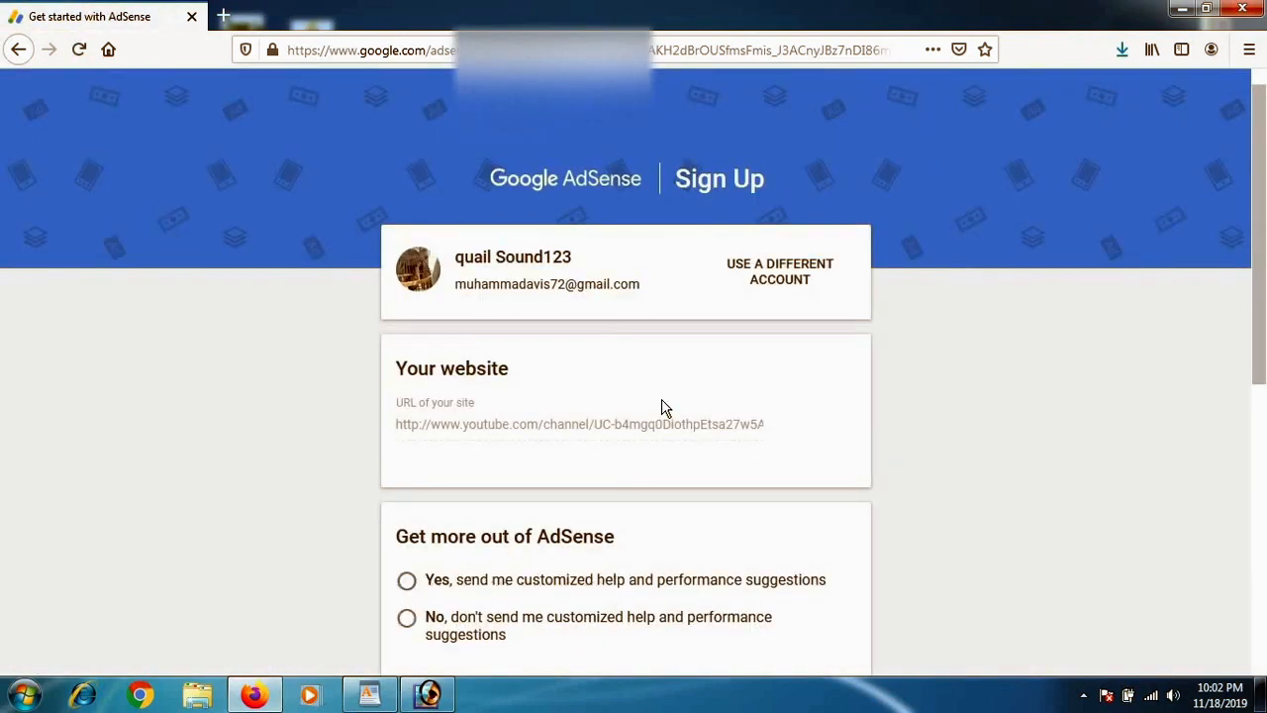
# Opt in to suggestions, pick the country, accept the Terms and create the AdSense account.
pyautogui.scroll(-3)
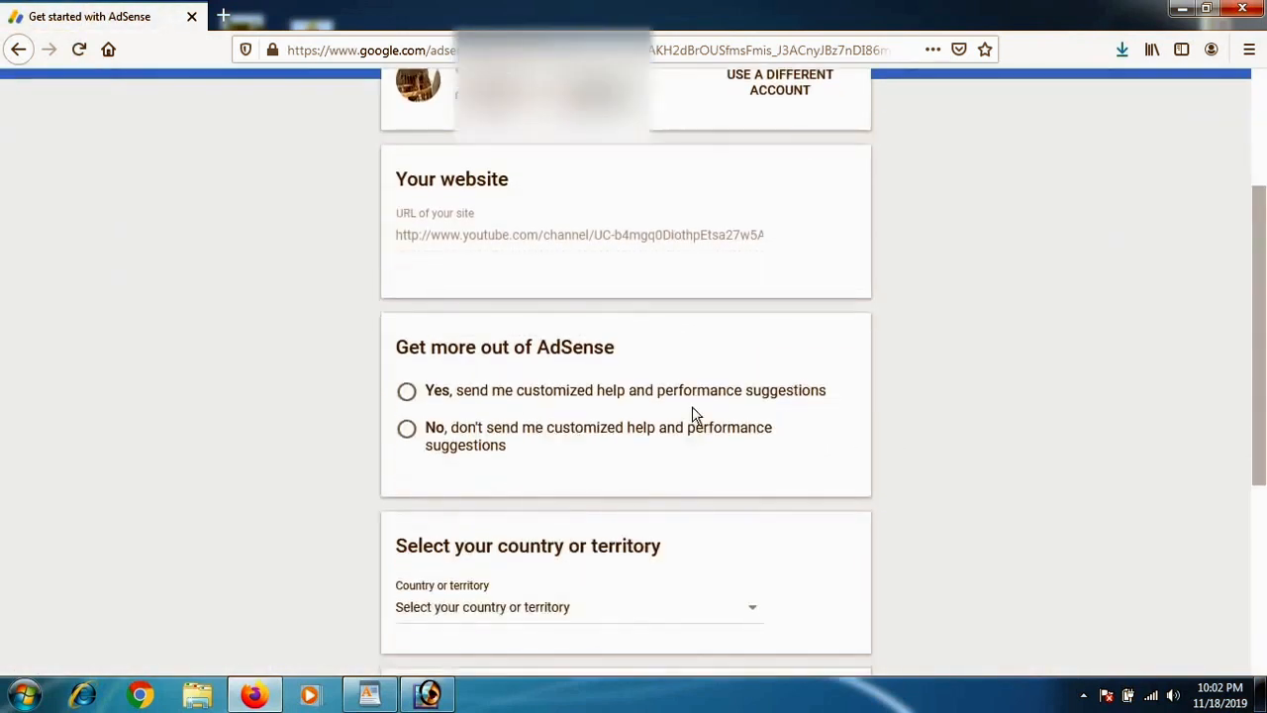
pyautogui.moveTo(507, 380)
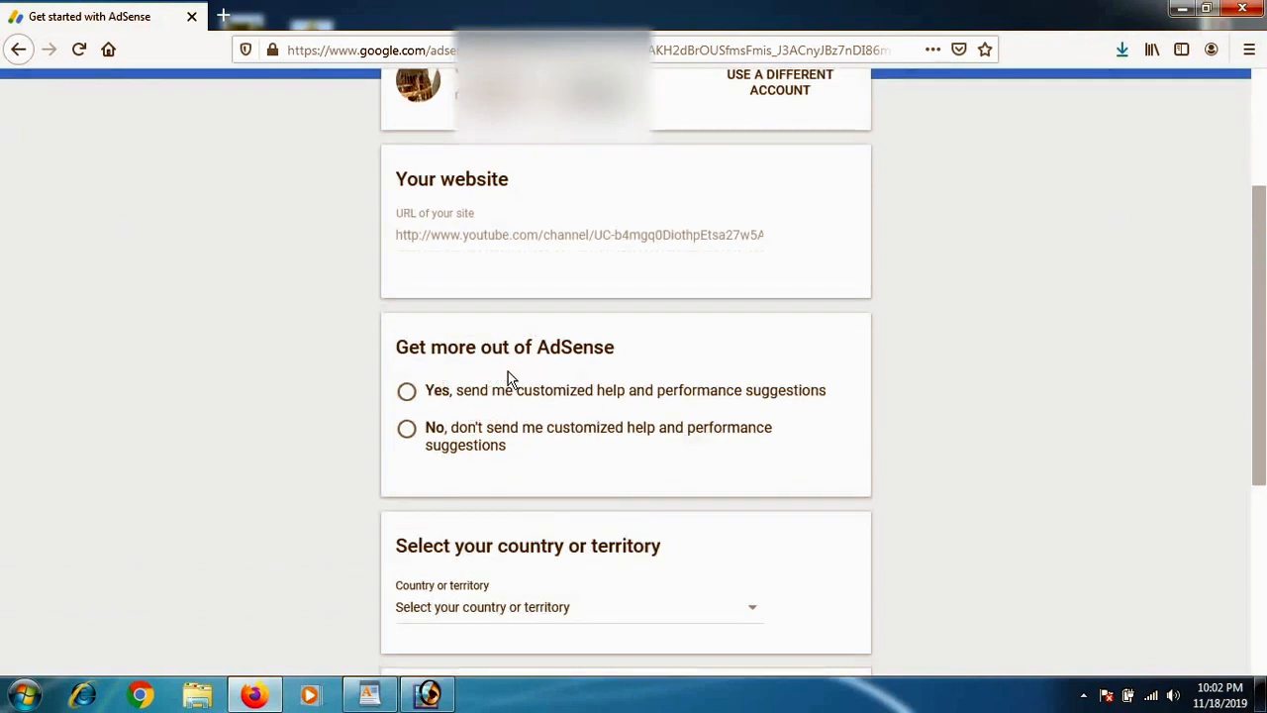
pyautogui.moveTo(406, 390)
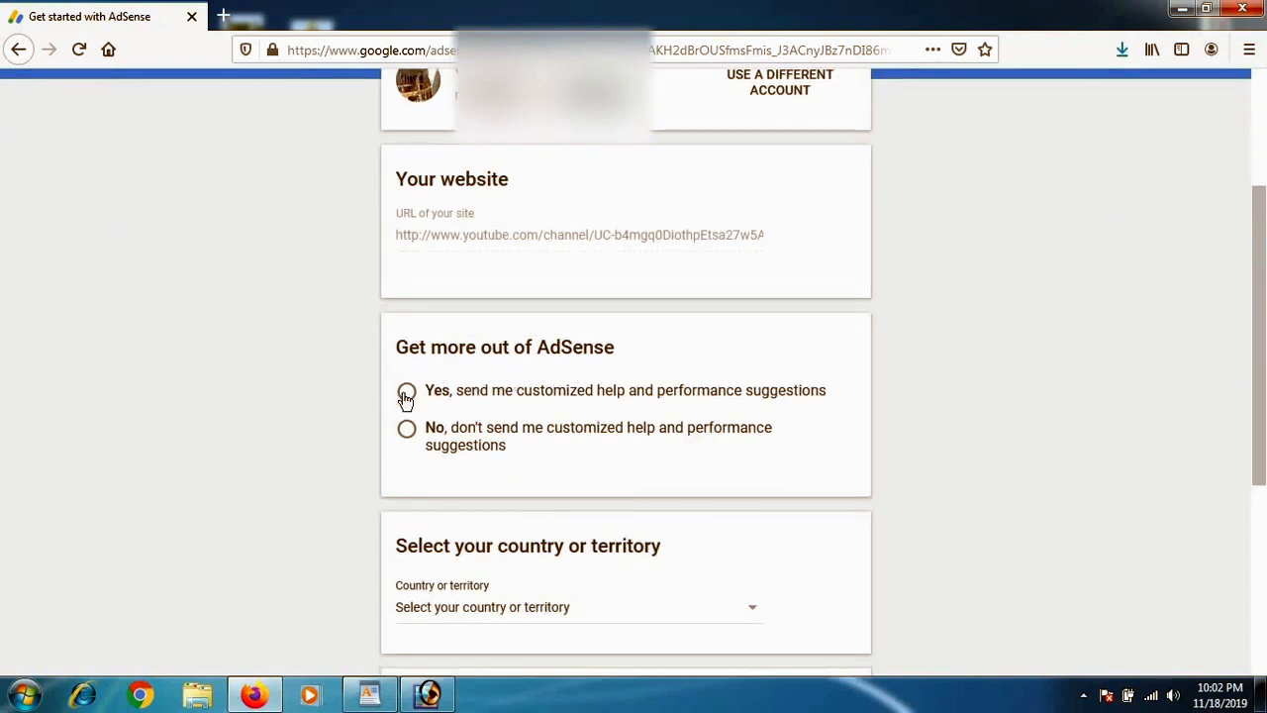
pyautogui.click(406, 390)
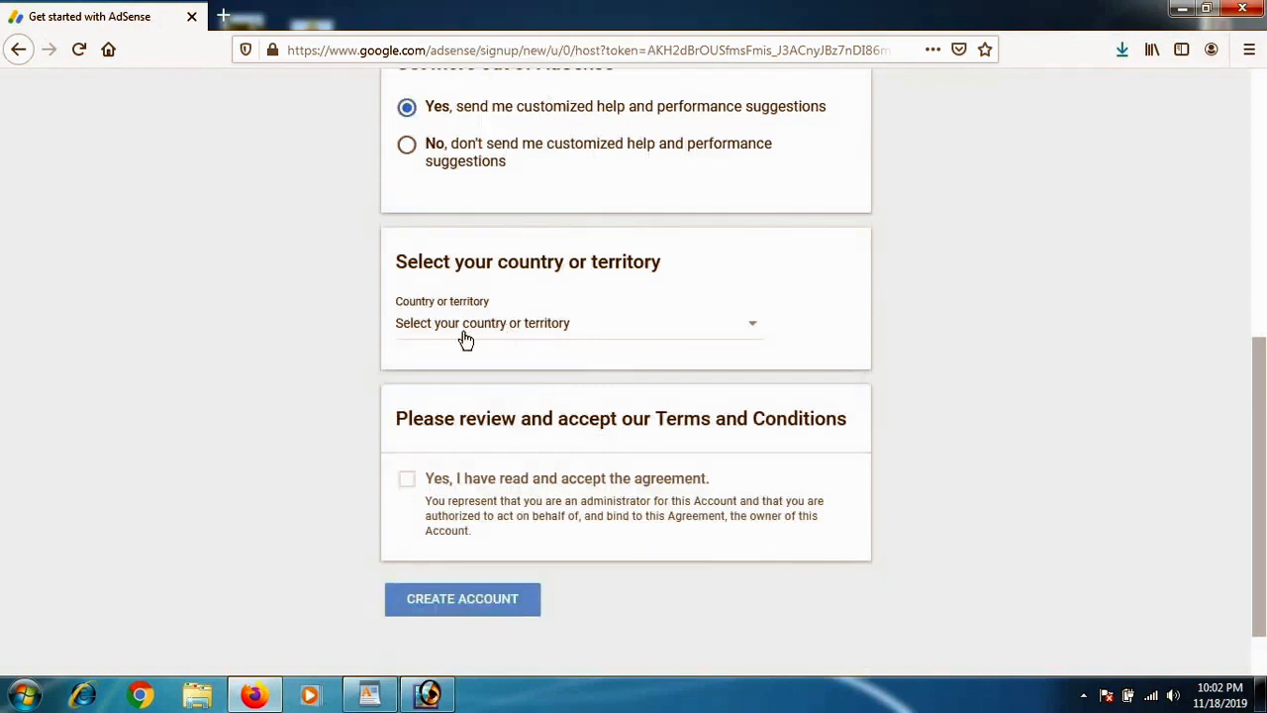
pyautogui.moveTo(753, 332)
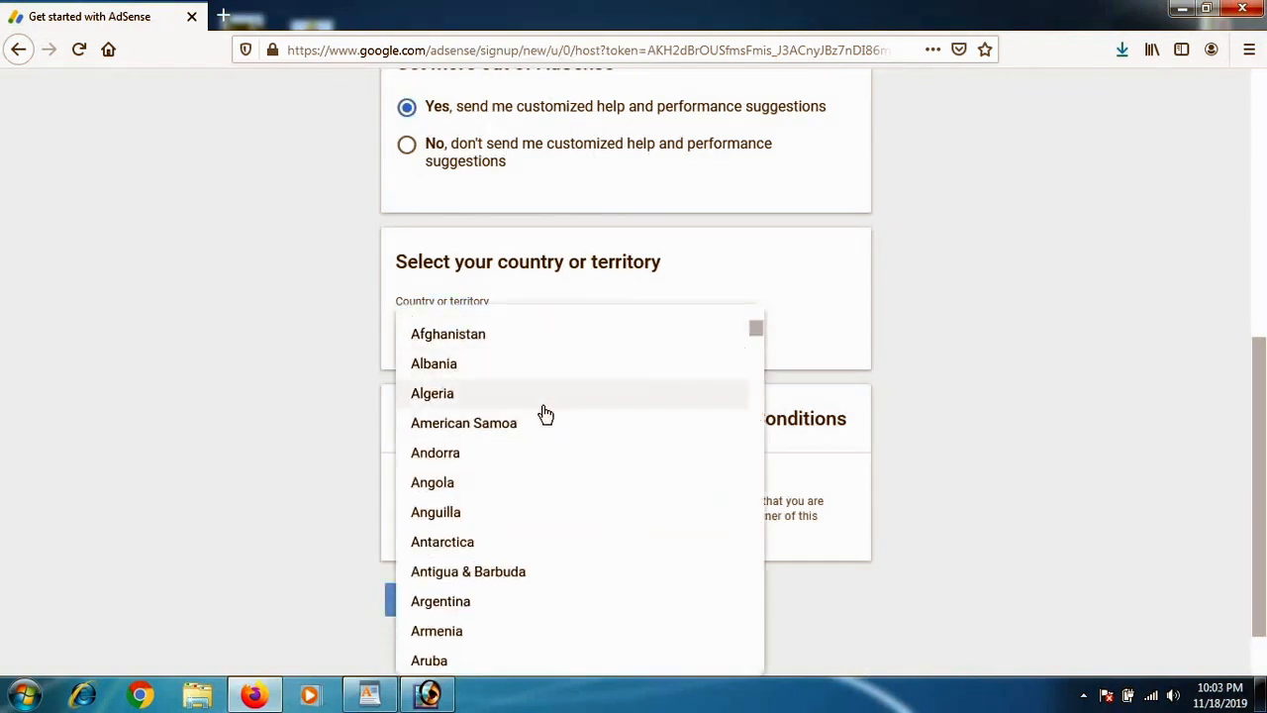
pyautogui.scroll(-3)
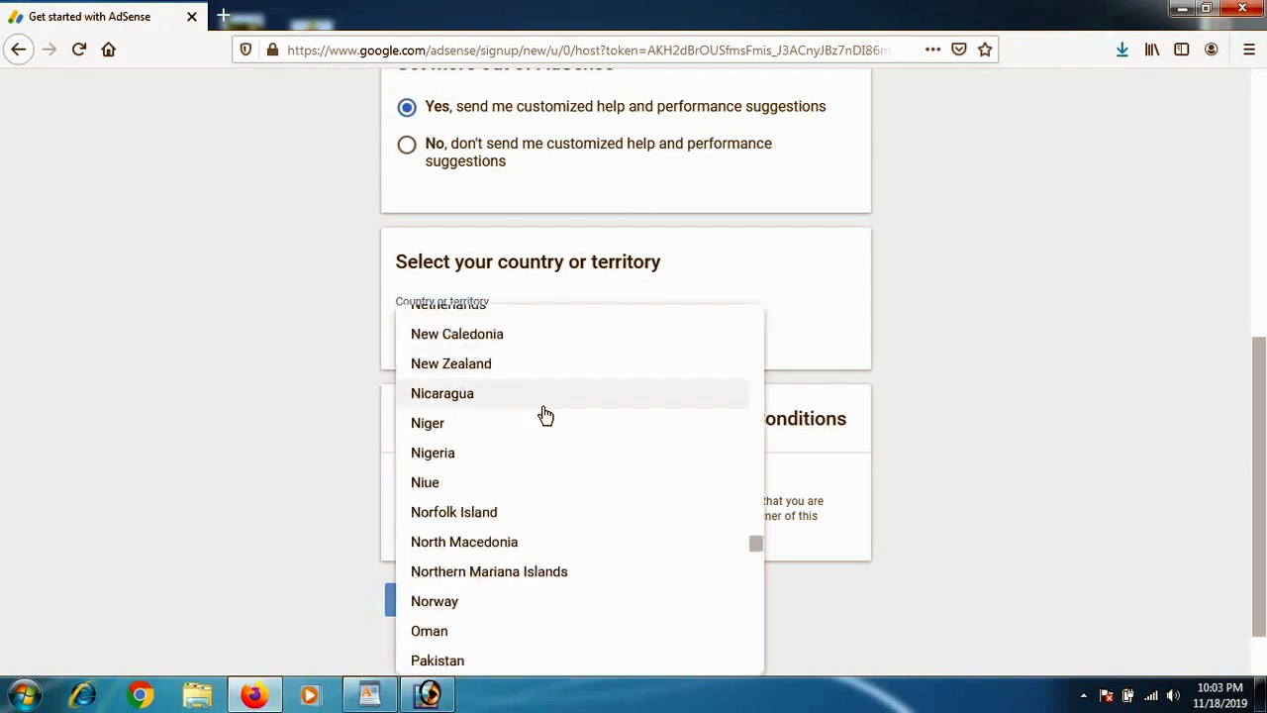
pyautogui.click(438, 661)
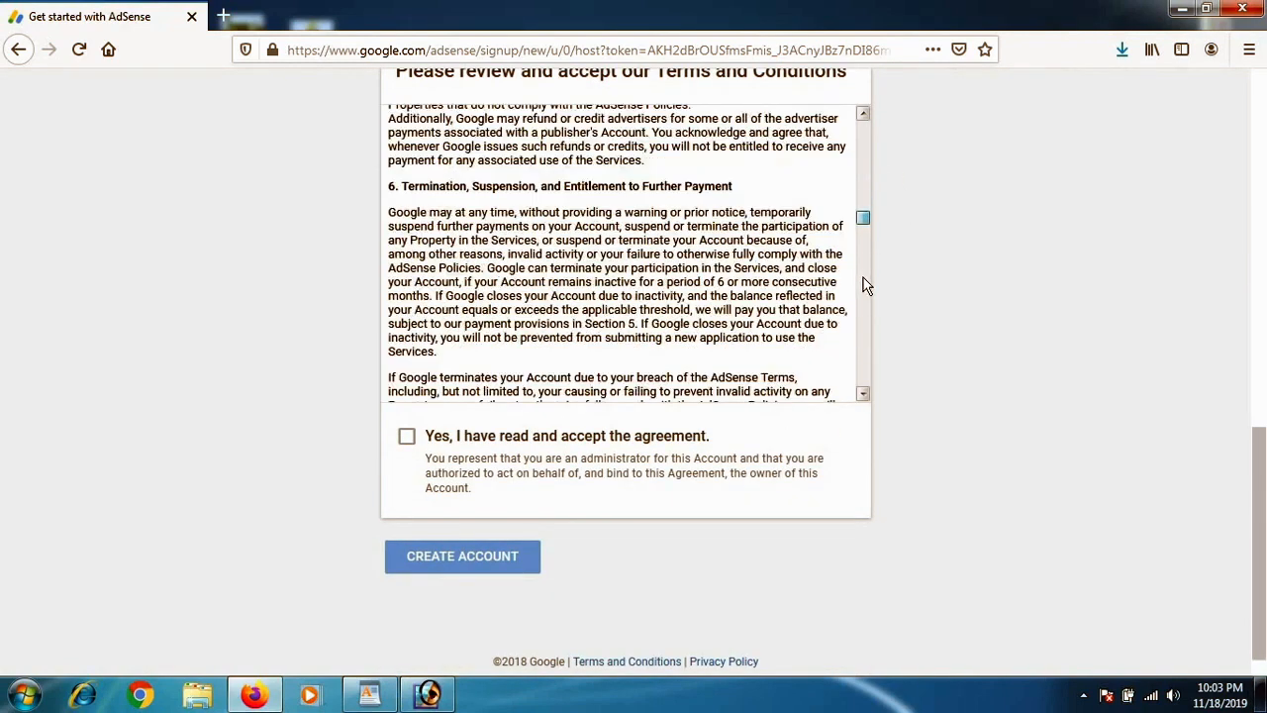
pyautogui.scroll(-3)
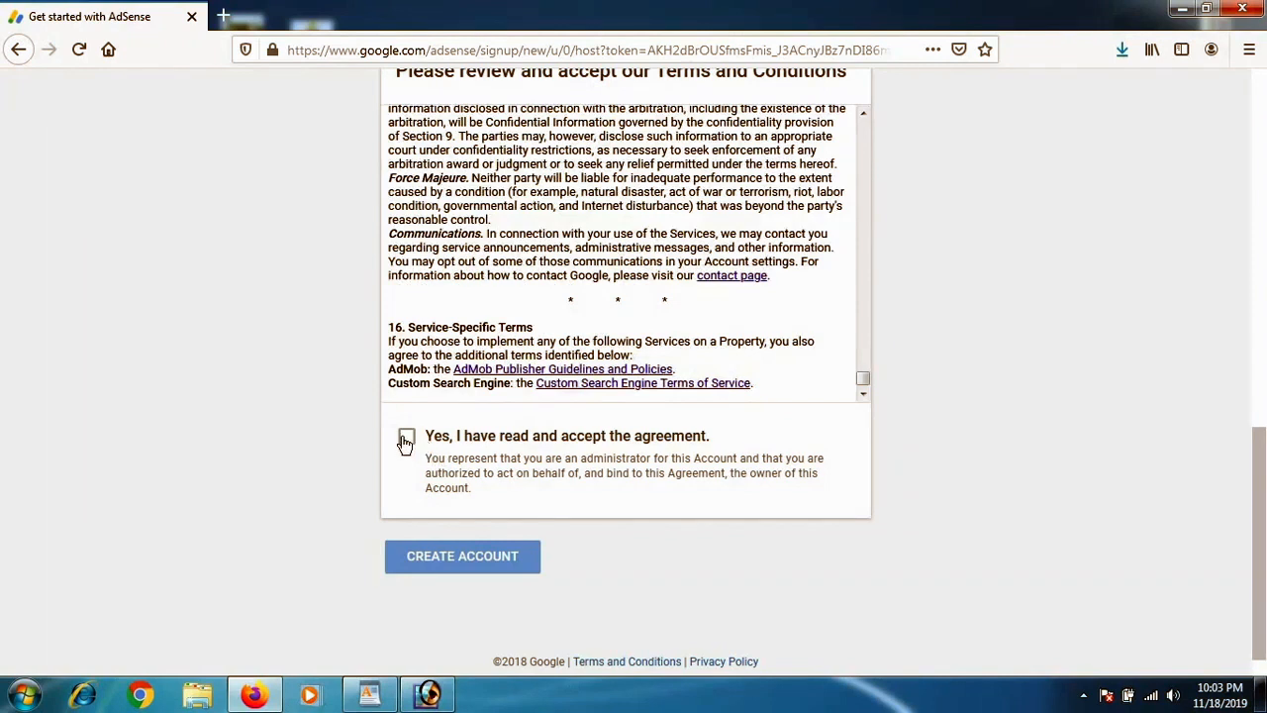
pyautogui.click(406, 435)
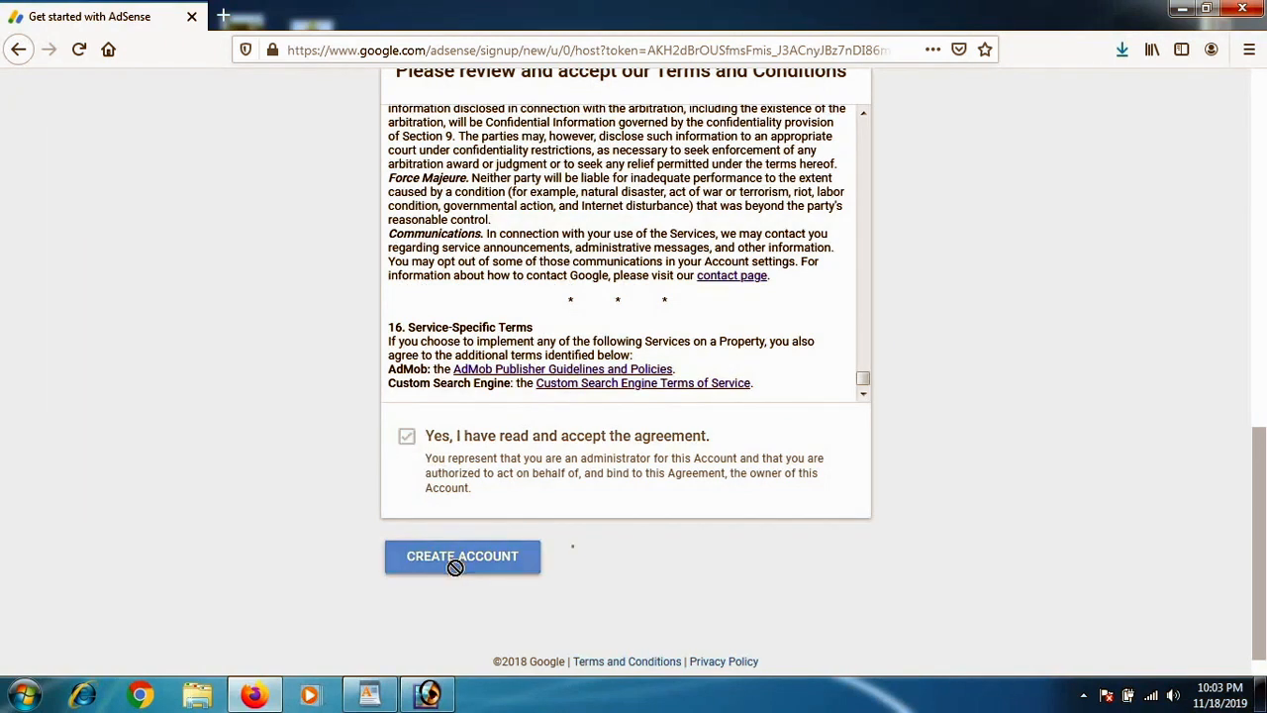
pyautogui.click(461, 554)
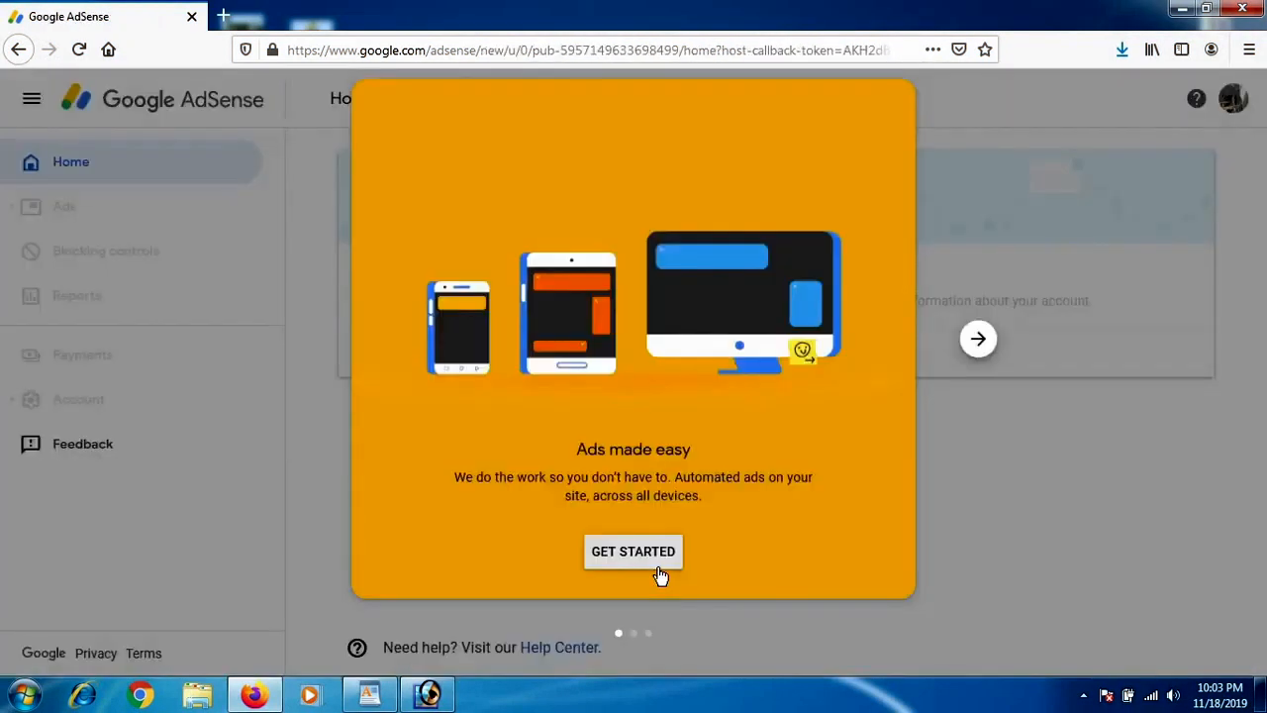
pyautogui.moveTo(572, 533)
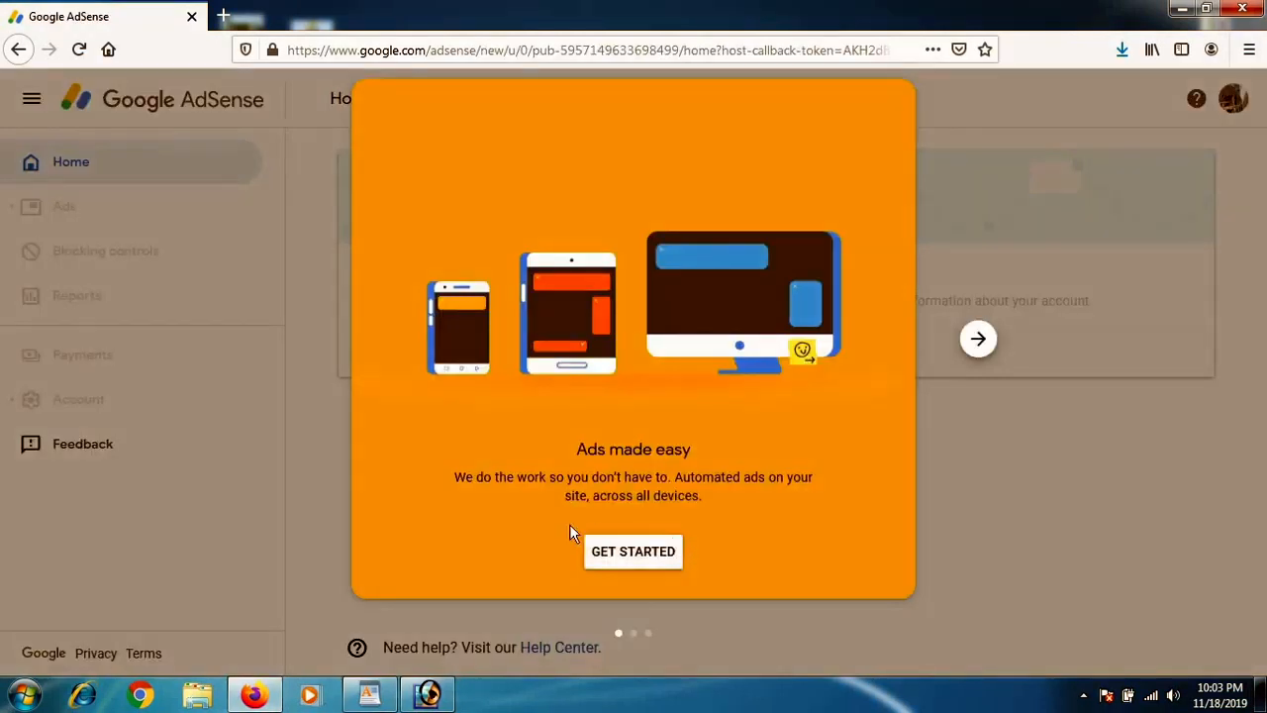
# Dismiss the 'Ads made easy' welcome to reveal the payment address form.
pyautogui.click(633, 551)
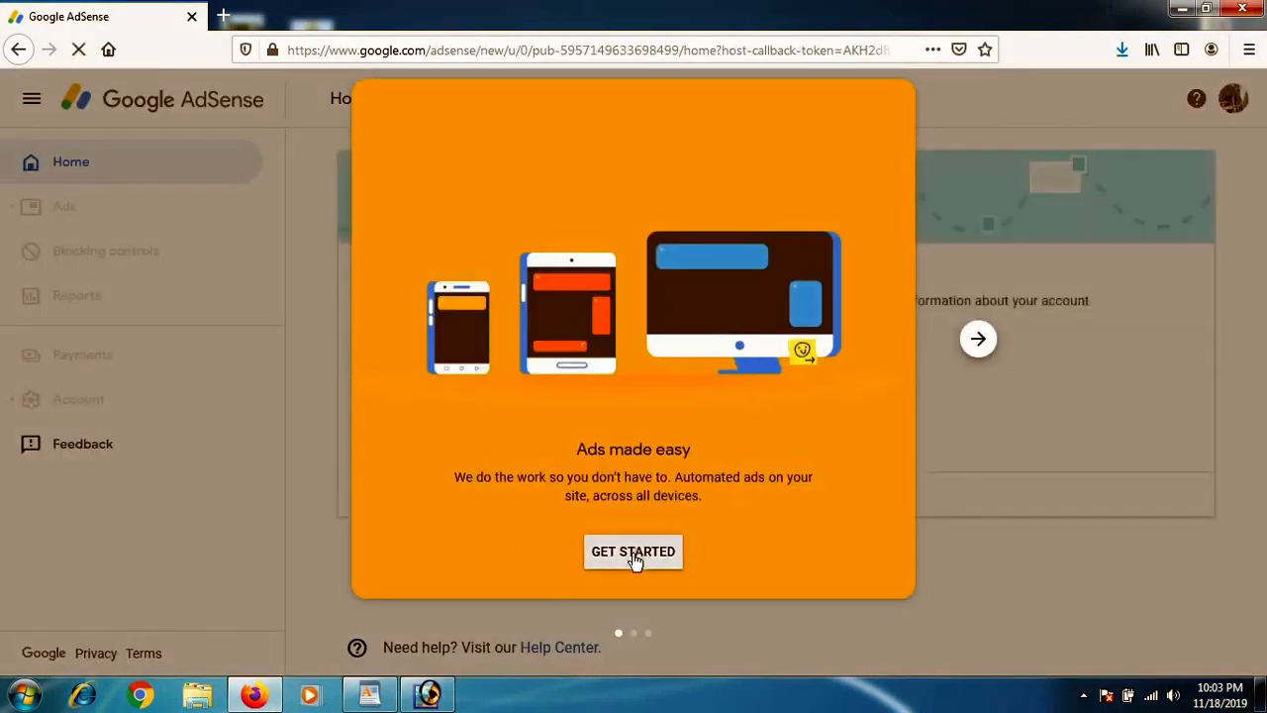
pyautogui.click(633, 551)
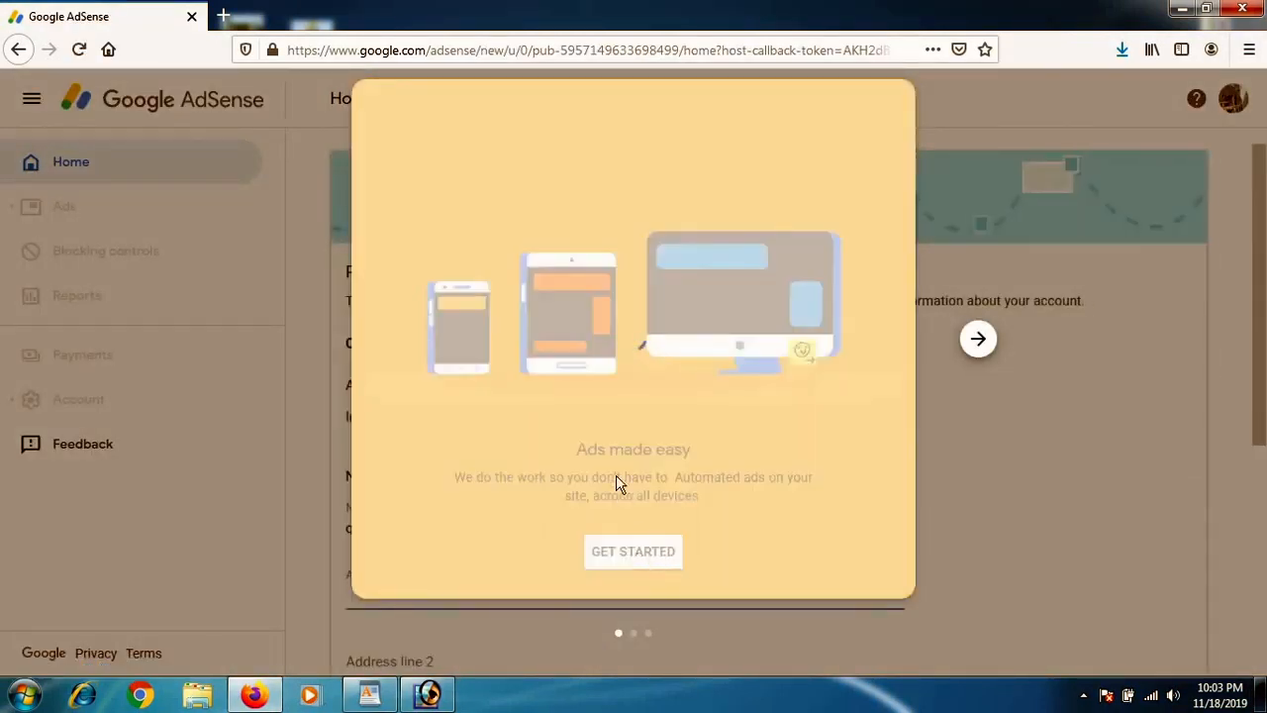
pyautogui.click(633, 550)
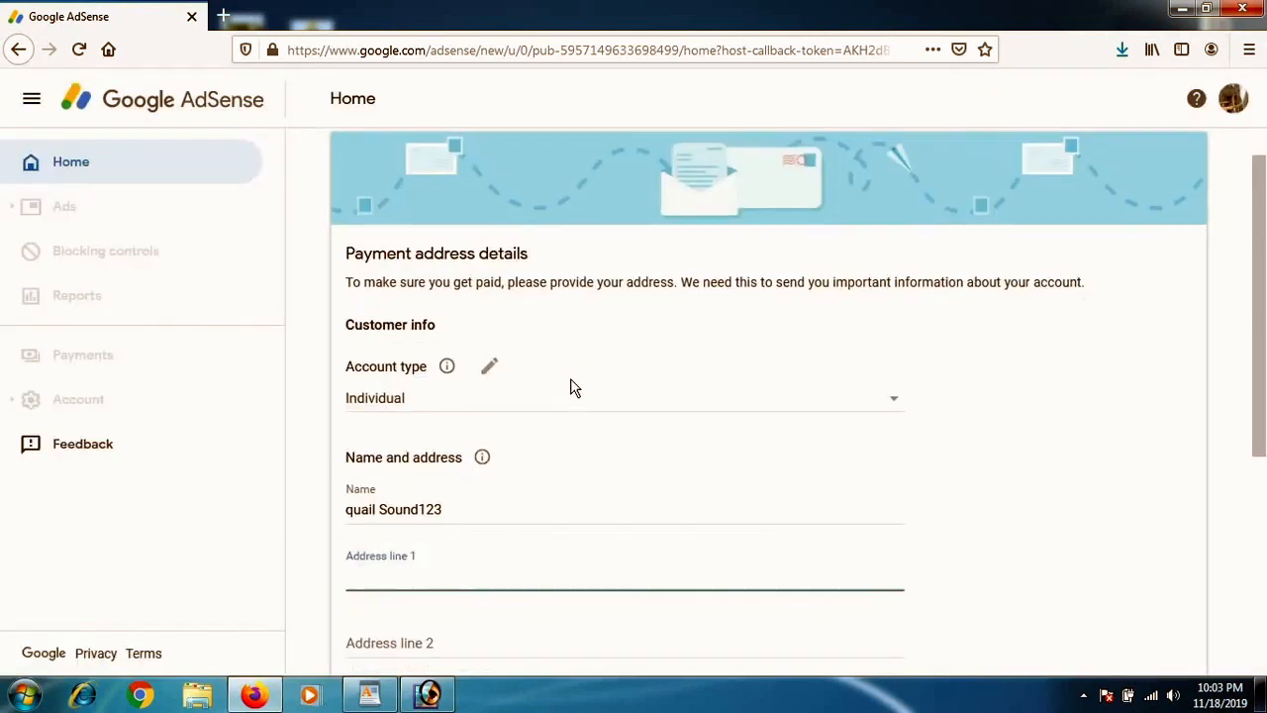
pyautogui.scroll(-3)
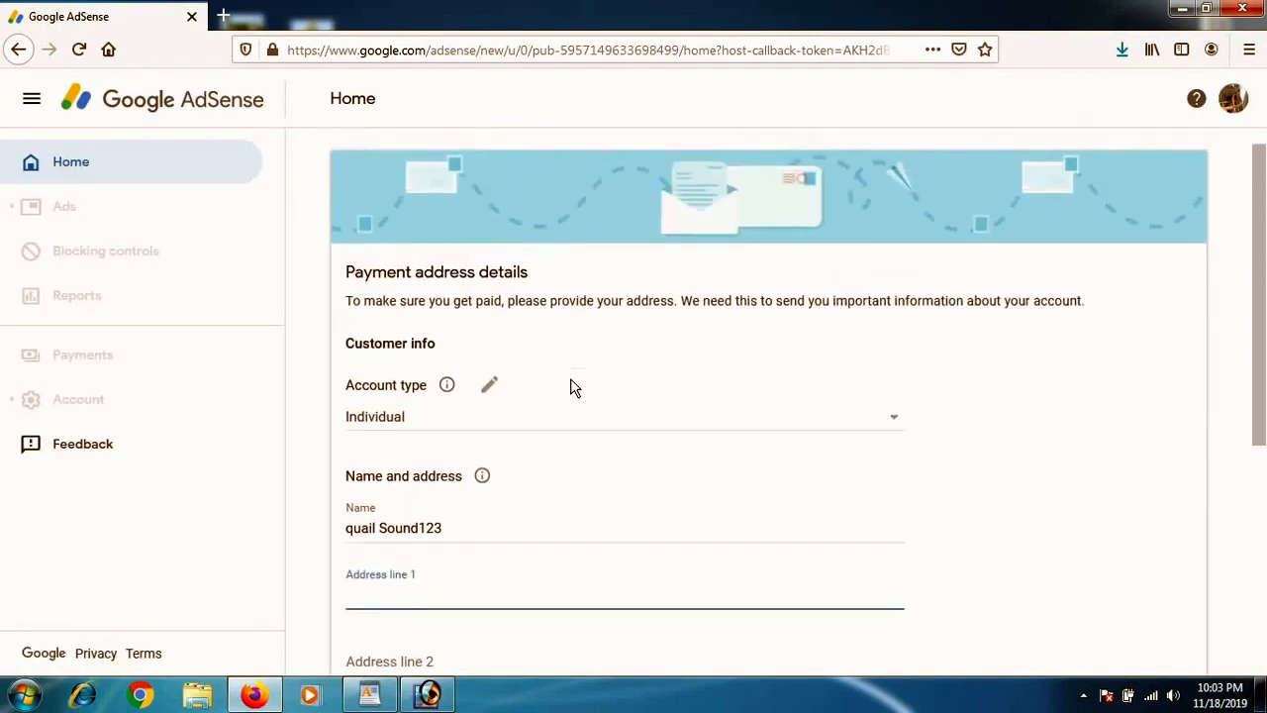
pyautogui.click(624, 598)
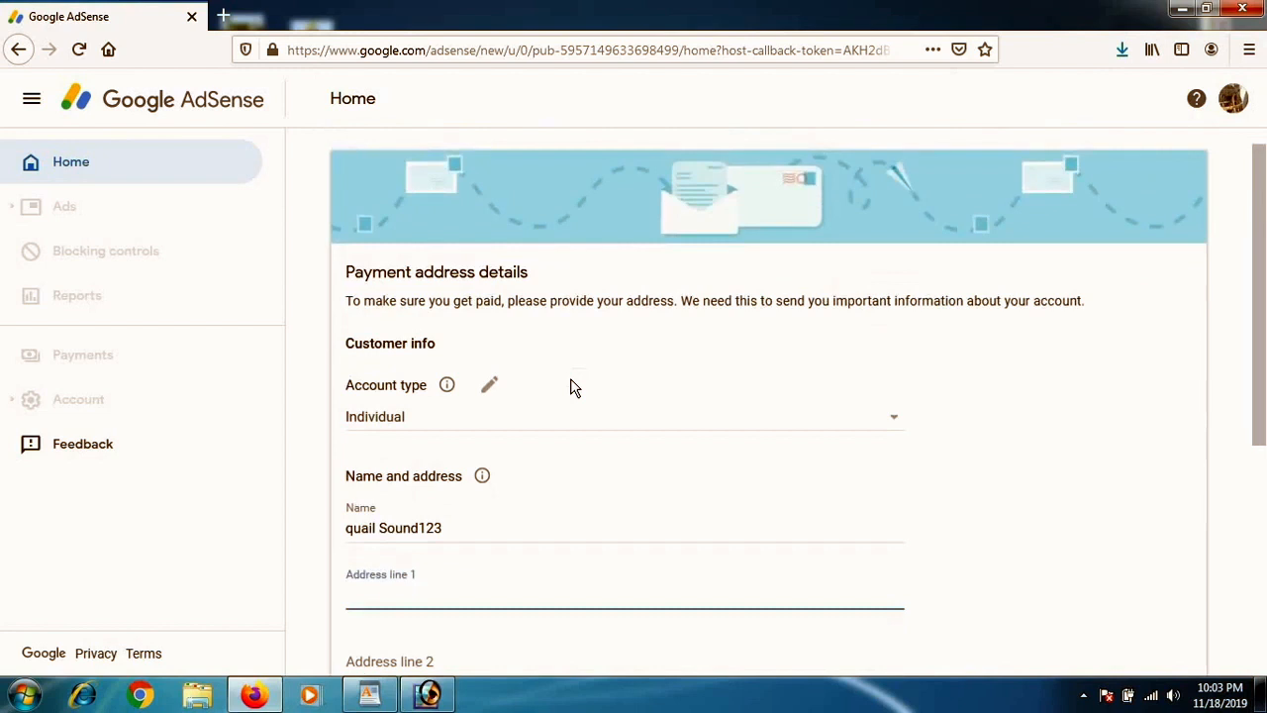
pyautogui.moveTo(723, 448)
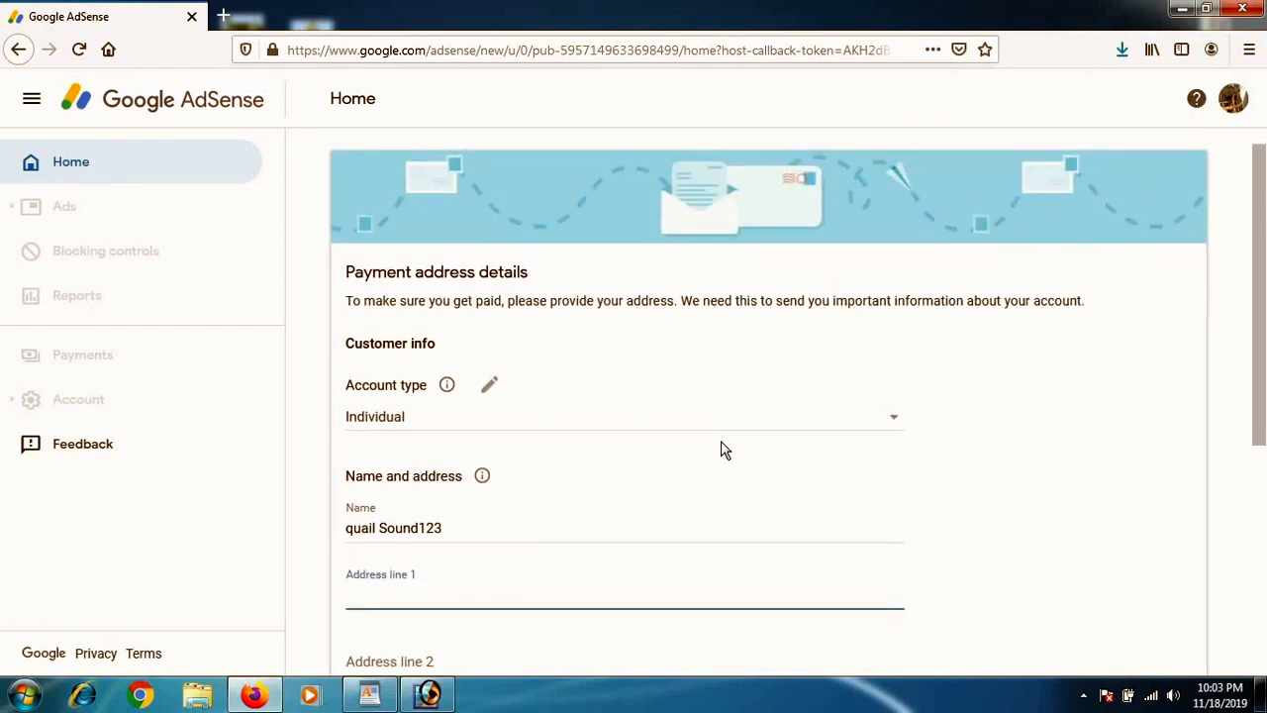
pyautogui.moveTo(385, 406)
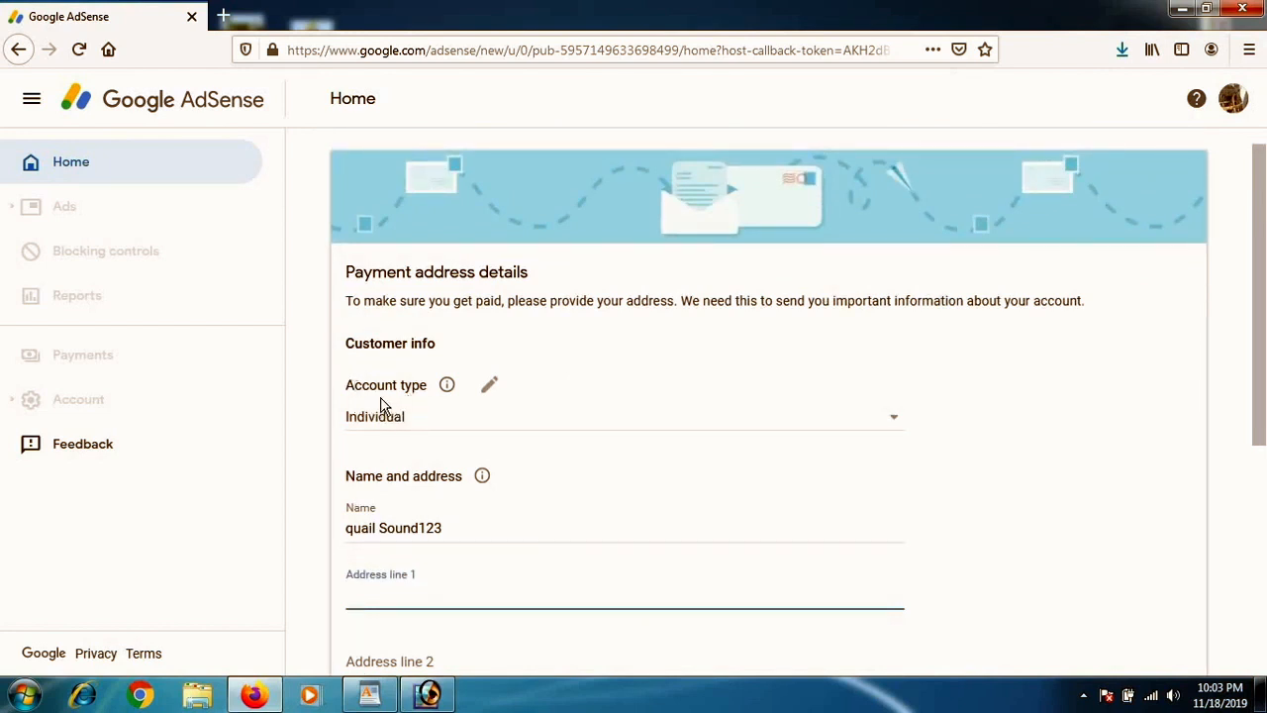
pyautogui.click(624, 416)
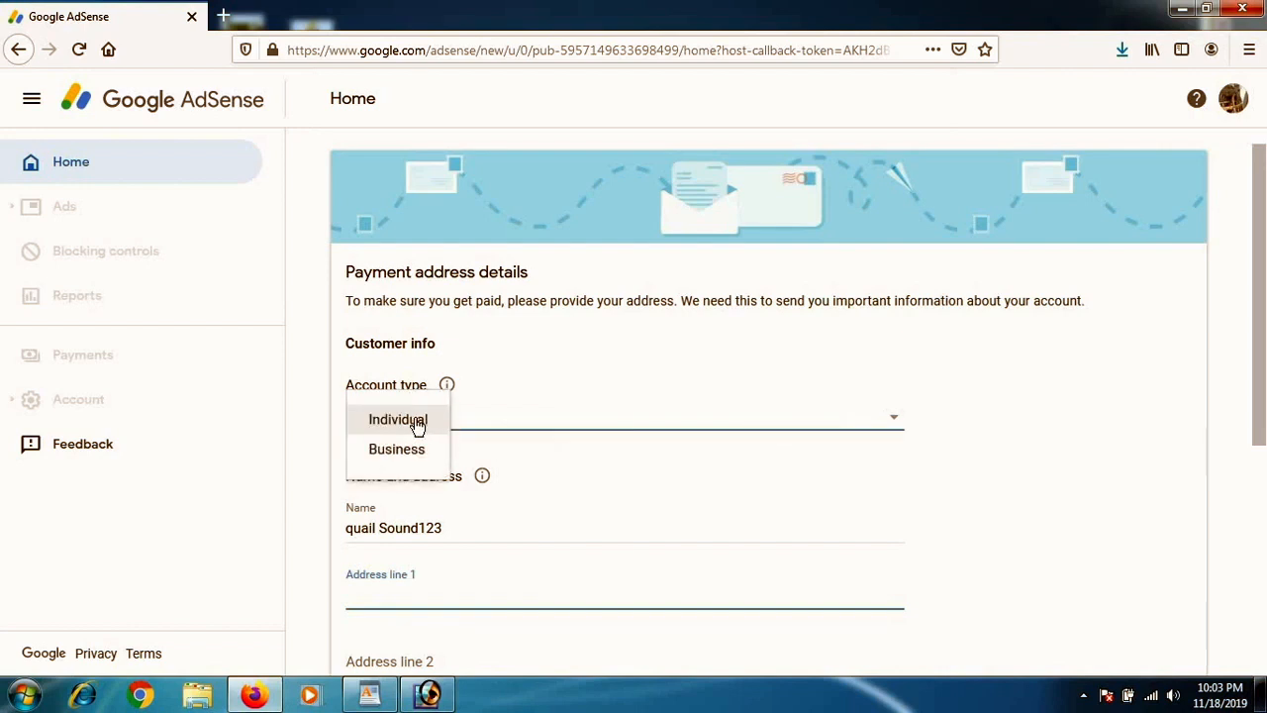
pyautogui.moveTo(412, 426)
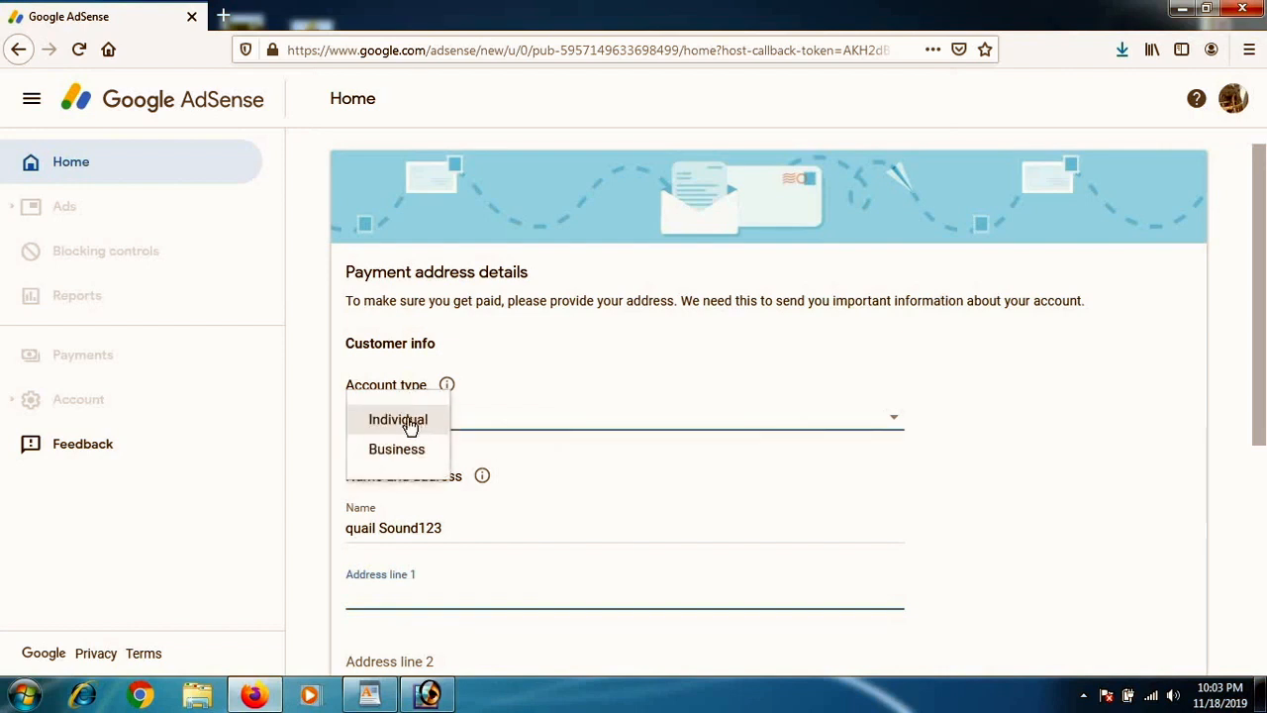
pyautogui.click(396, 420)
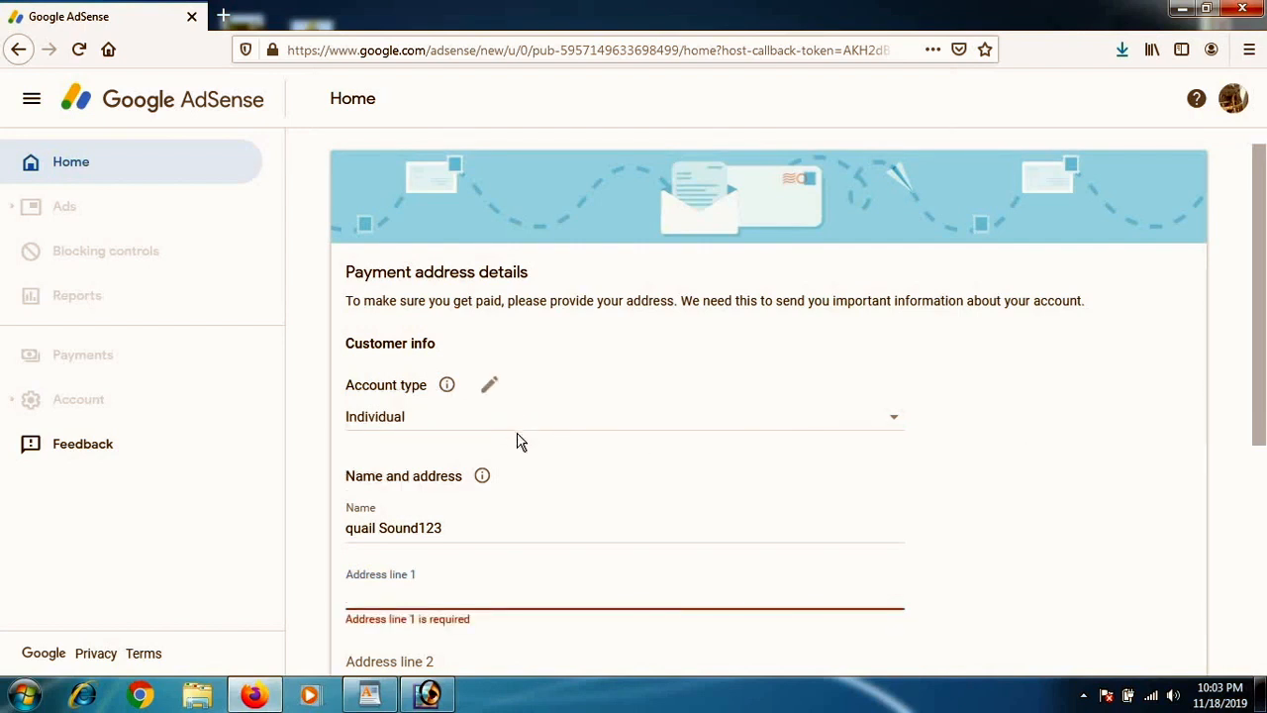
pyautogui.scroll(-3)
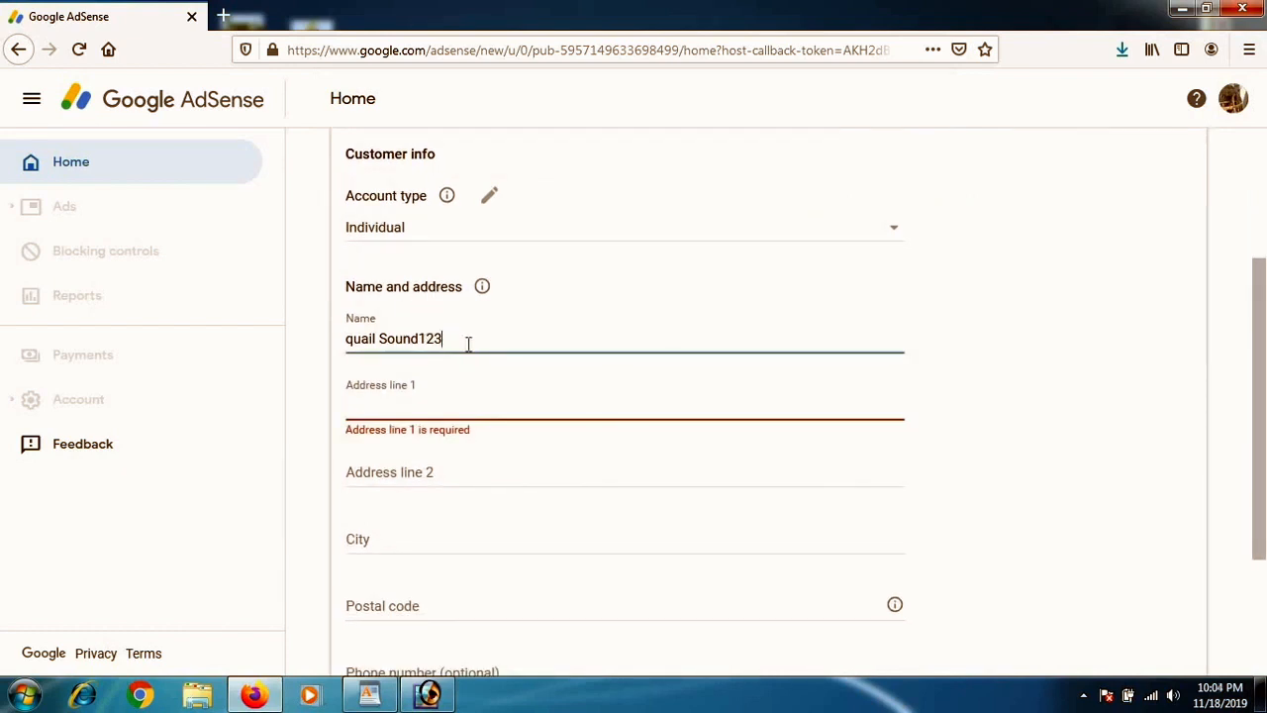
pyautogui.doubleClick(412, 339)
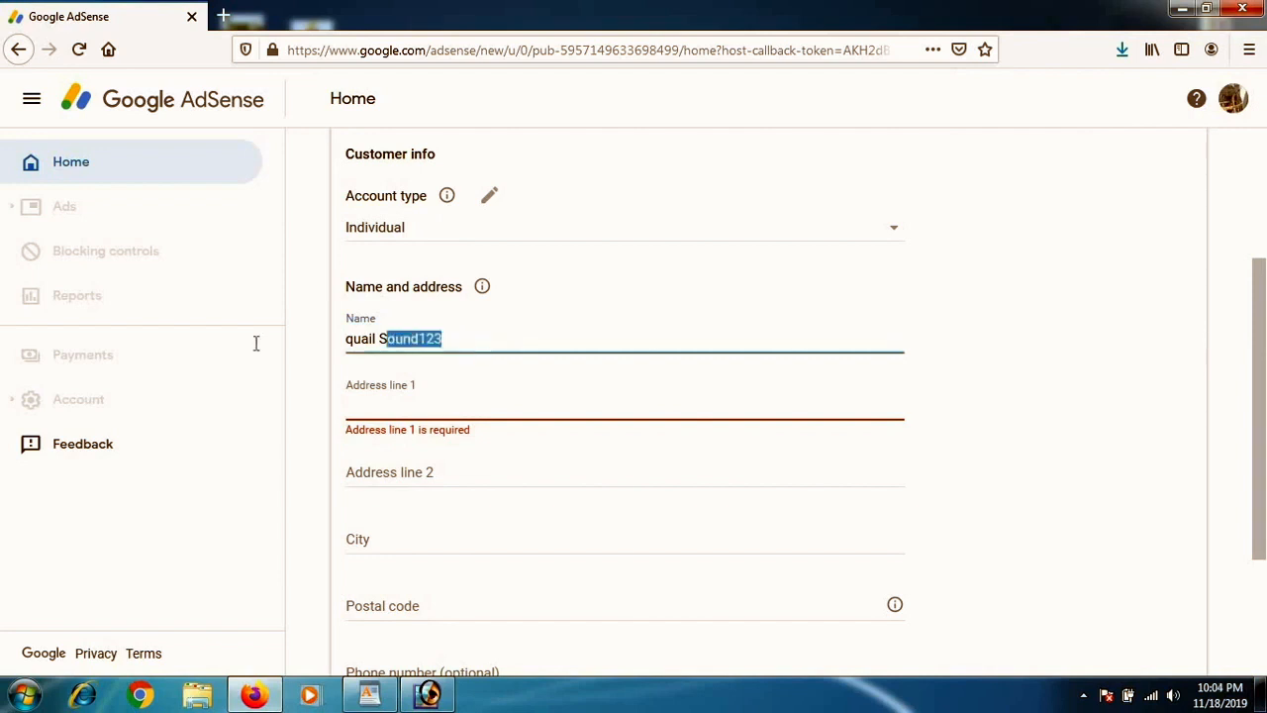
pyautogui.press('Delete')
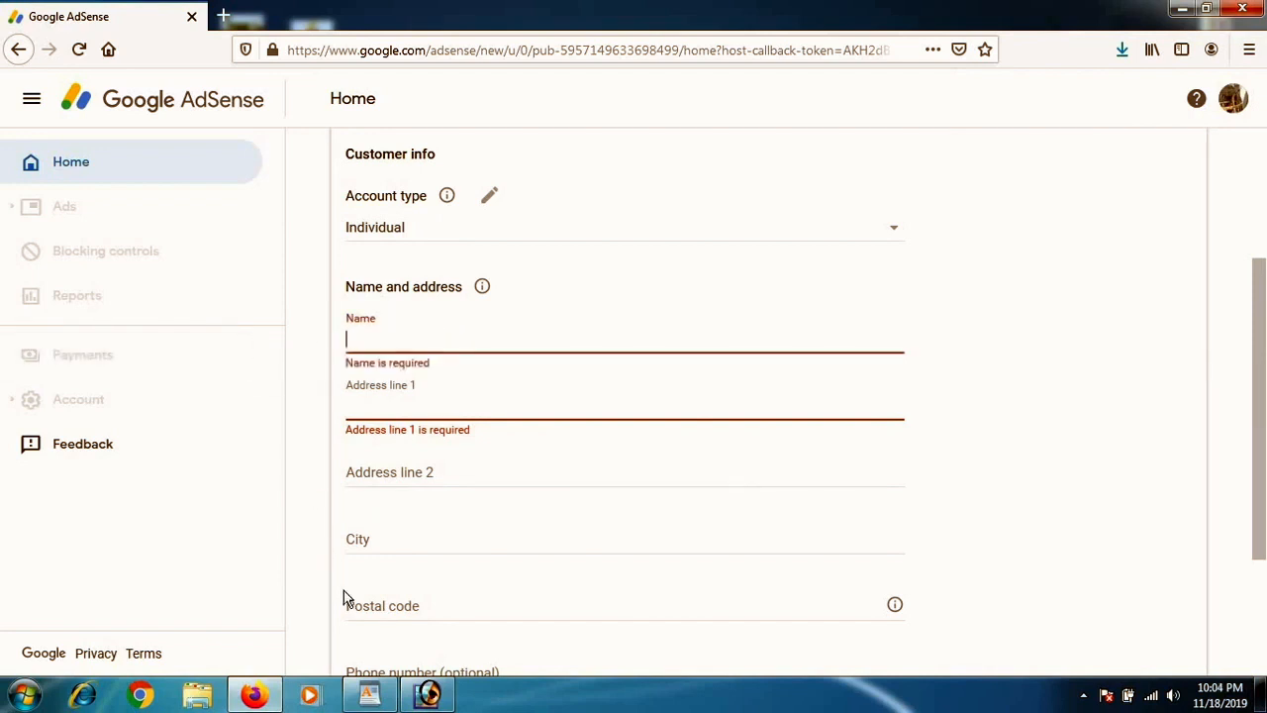
pyautogui.write('muhammad Avis')
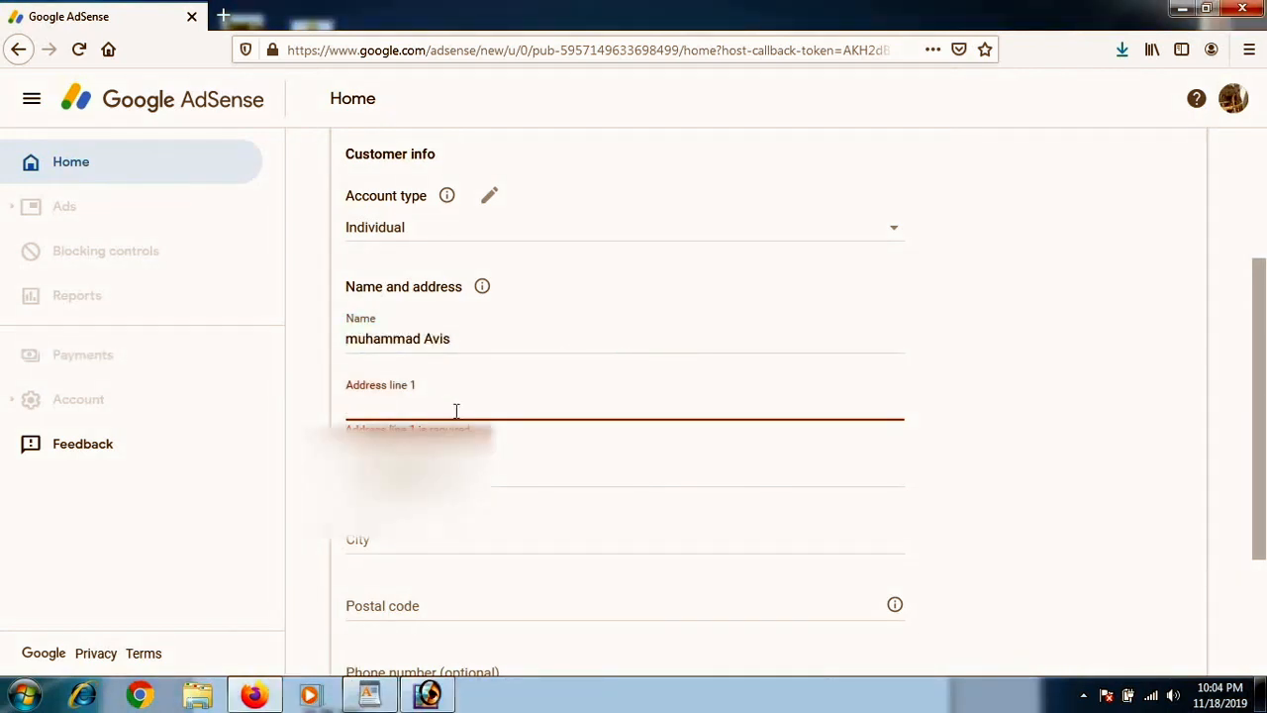
pyautogui.write('Vlg umer din kaila p/o manzini banda,  Tahat e Nasrati dst Karak')
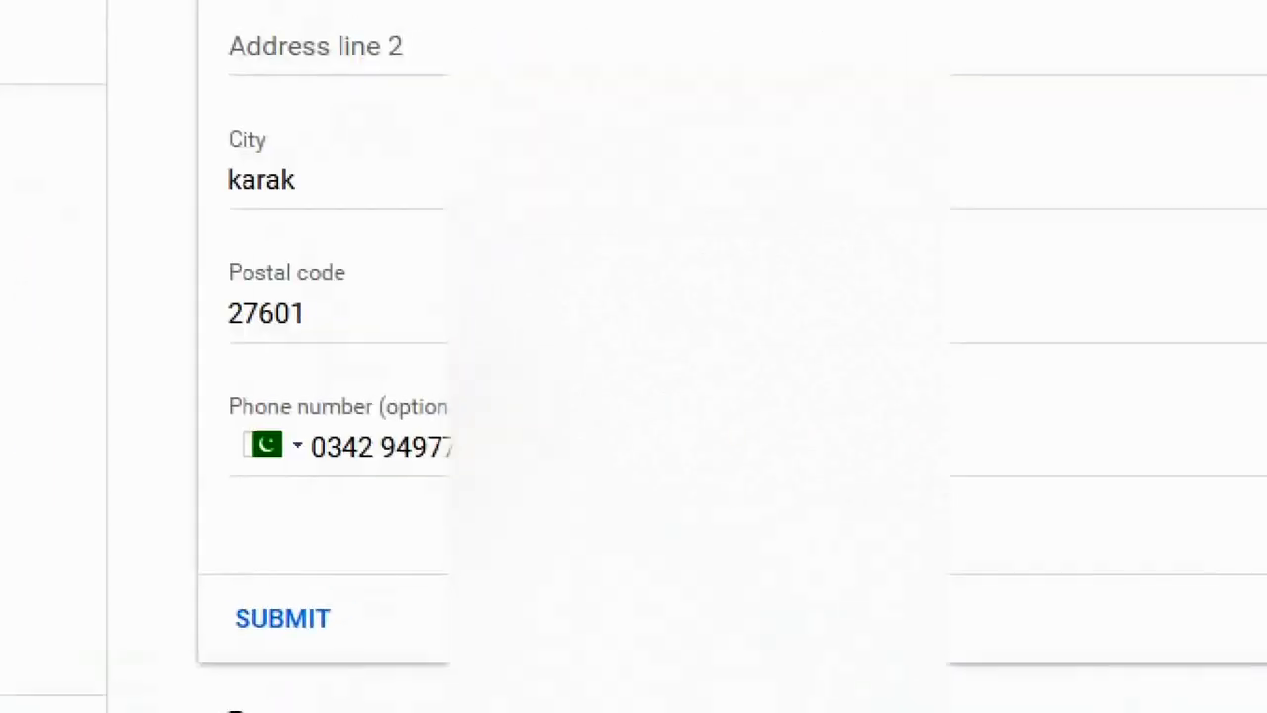
pyautogui.scroll(-3)
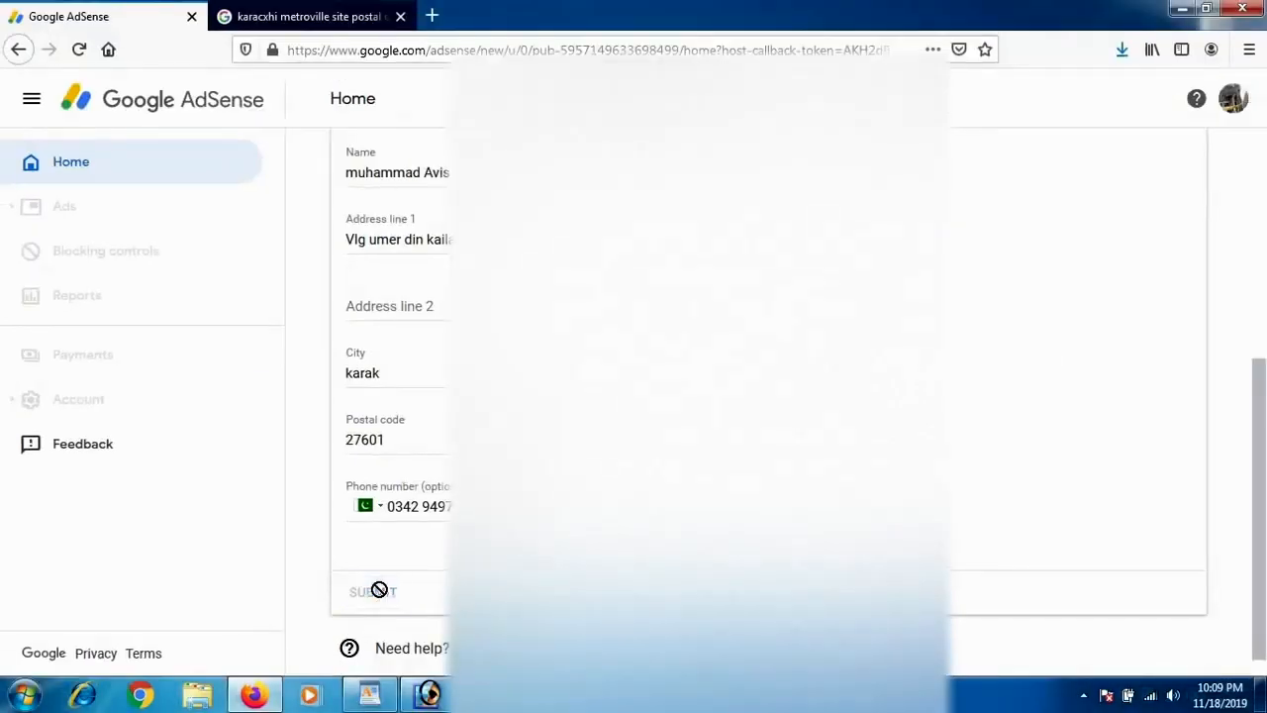
pyautogui.click(372, 590)
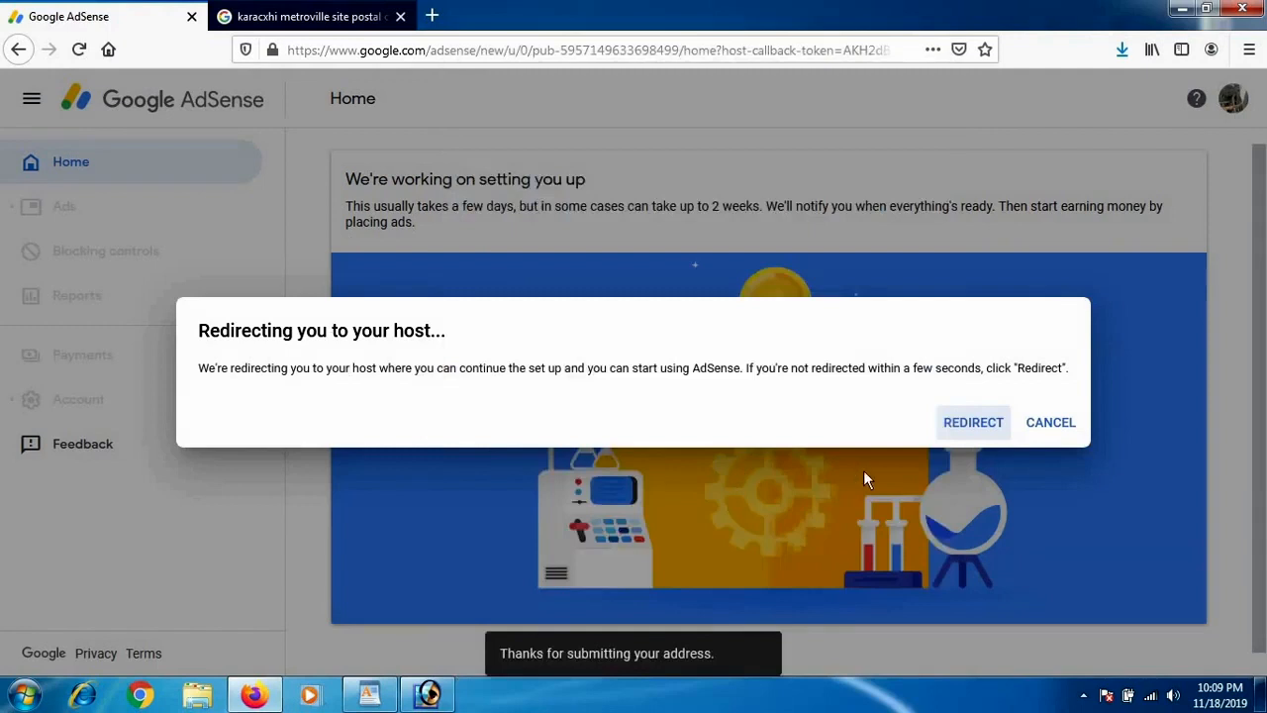
pyautogui.moveTo(966, 453)
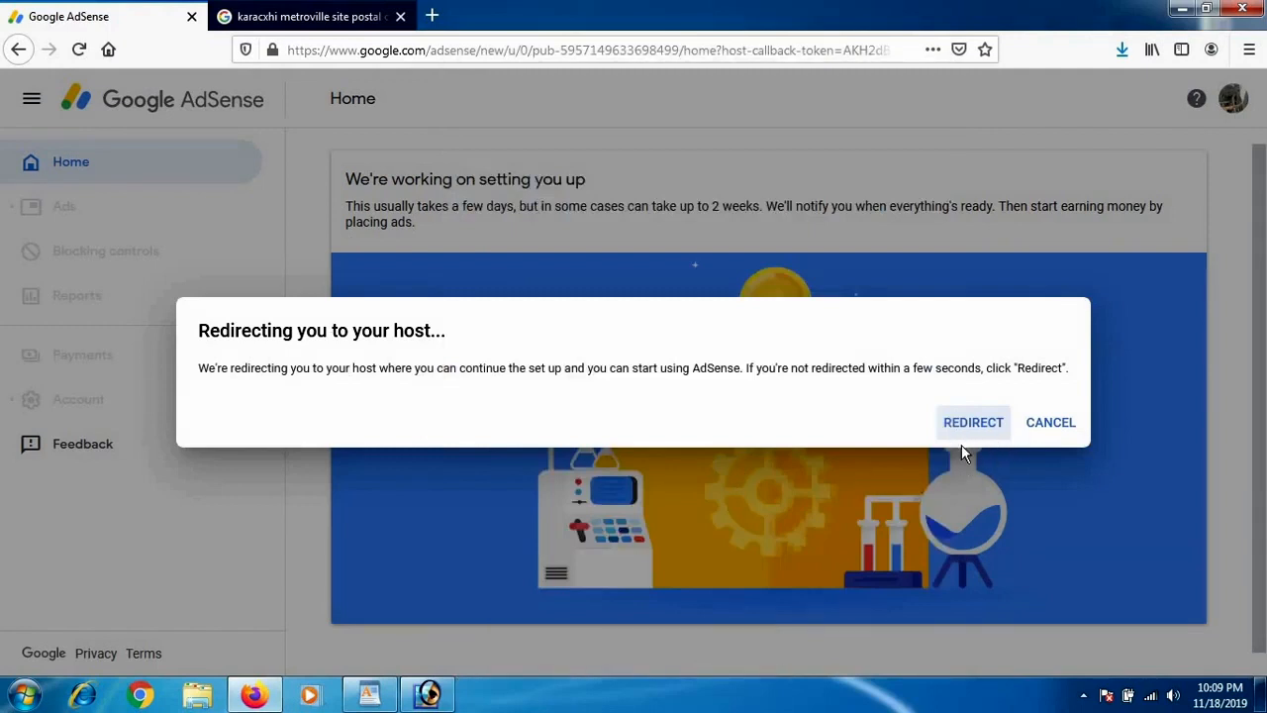
pyautogui.moveTo(992, 435)
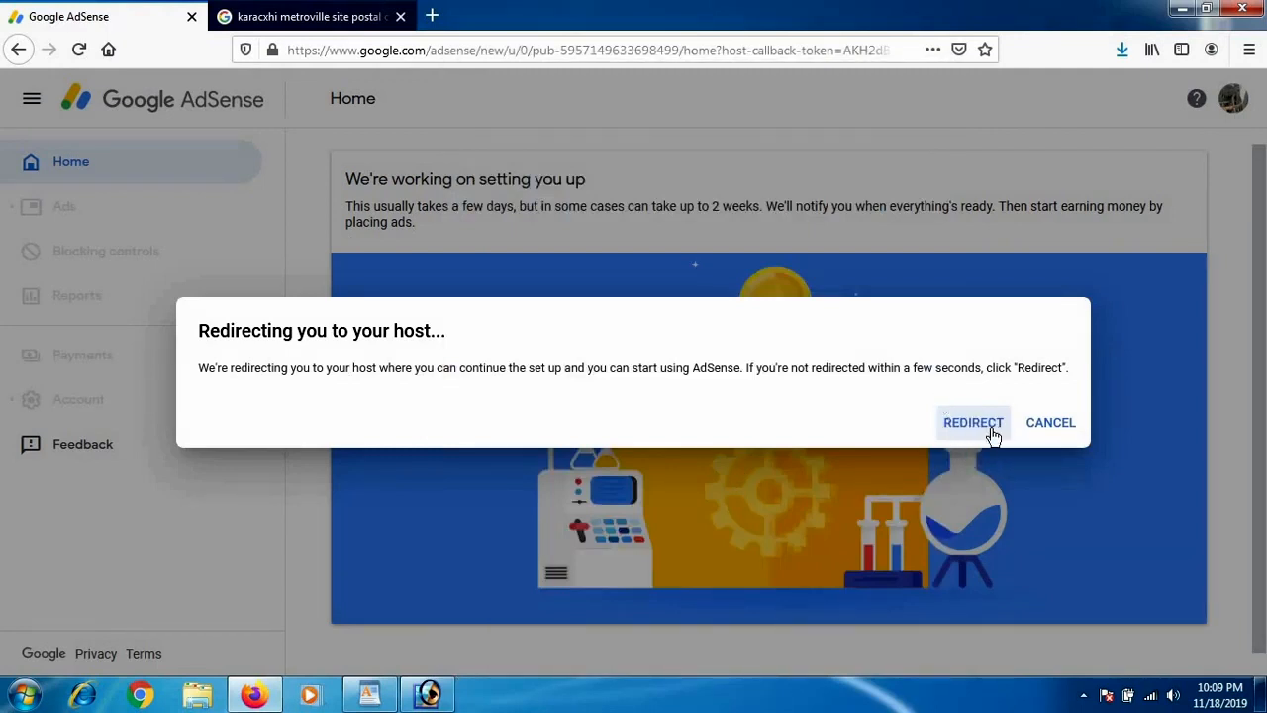
# Confirm the AdSense redirect to return to YouTube Studio's monetization page.
pyautogui.click(974, 421)
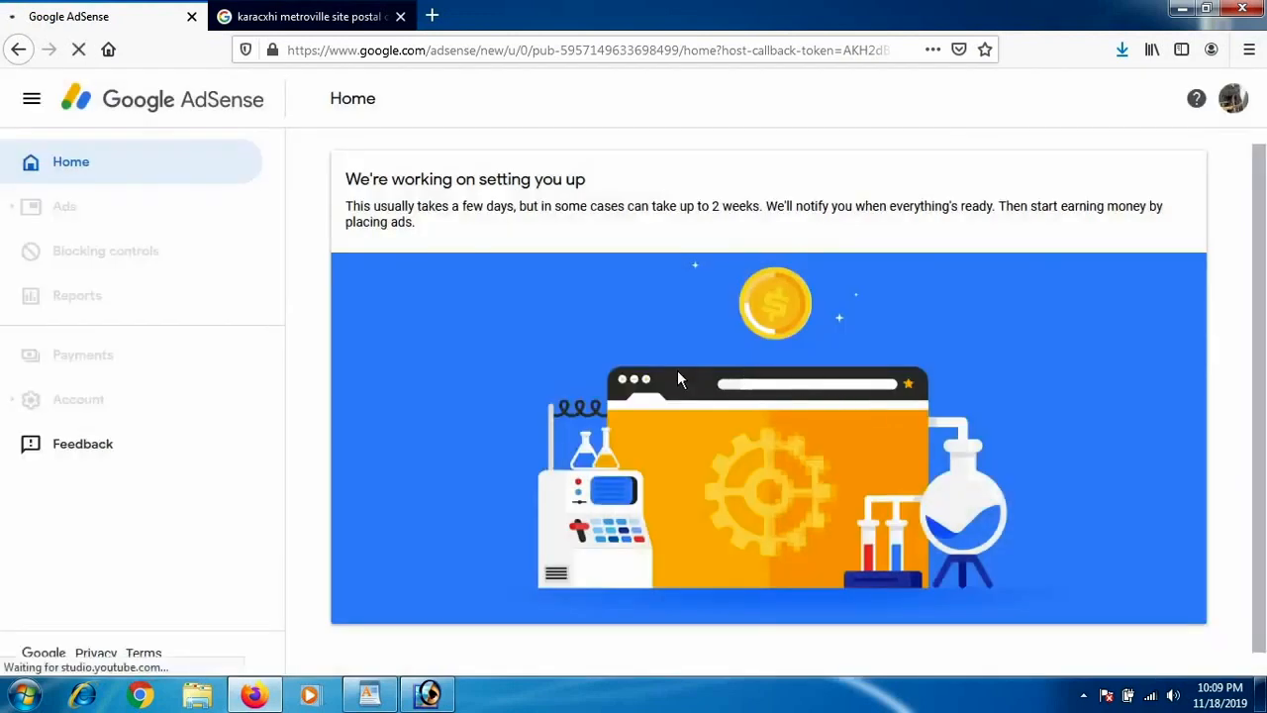
pyautogui.moveTo(590, 293)
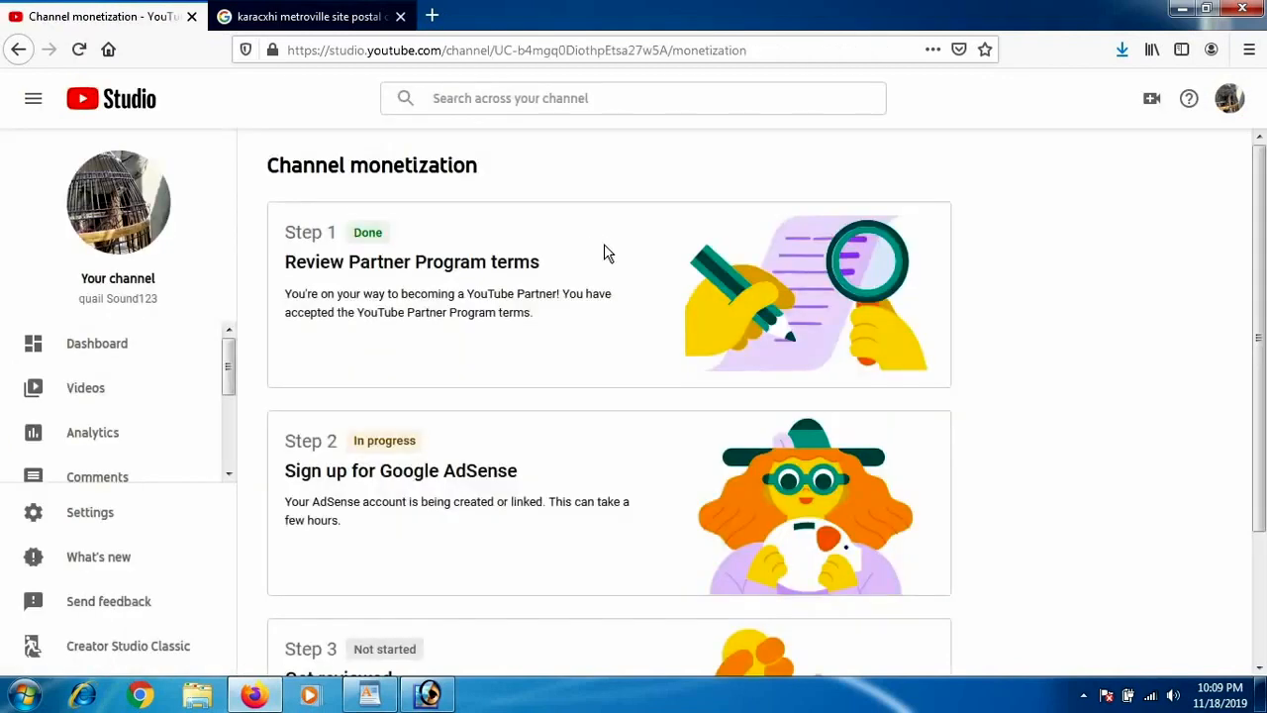
pyautogui.moveTo(614, 269)
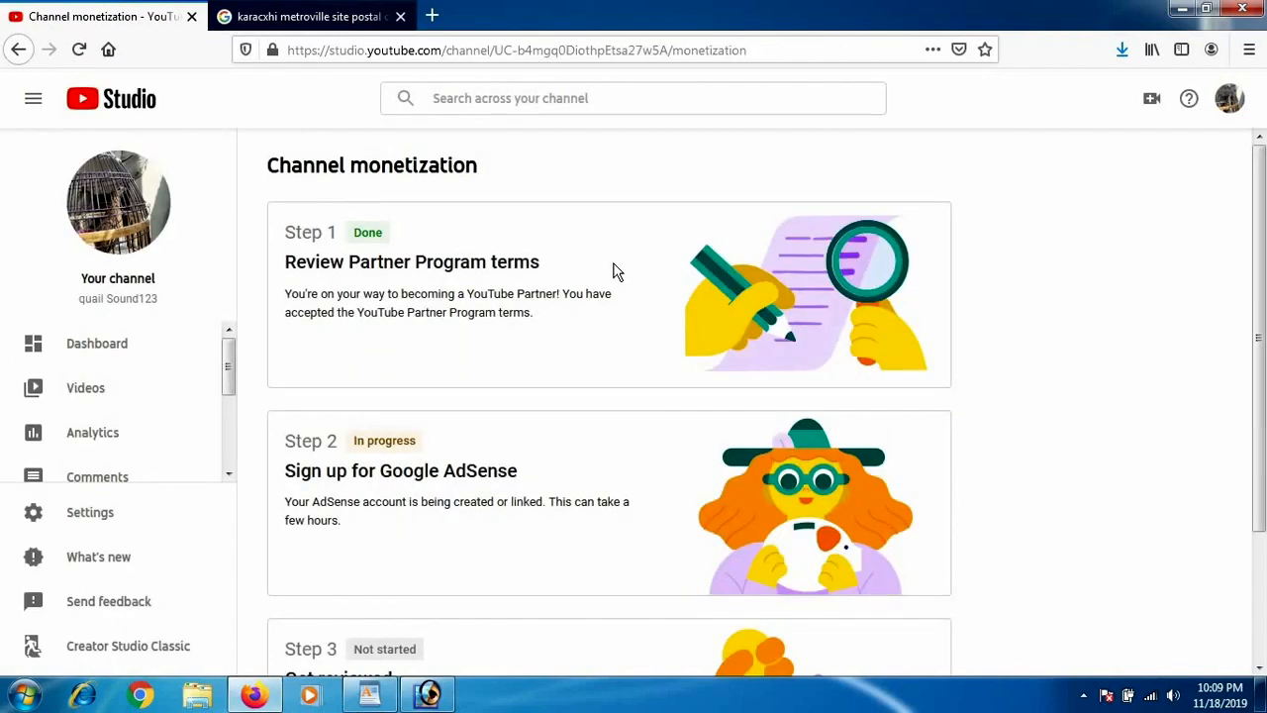
pyautogui.moveTo(744, 266)
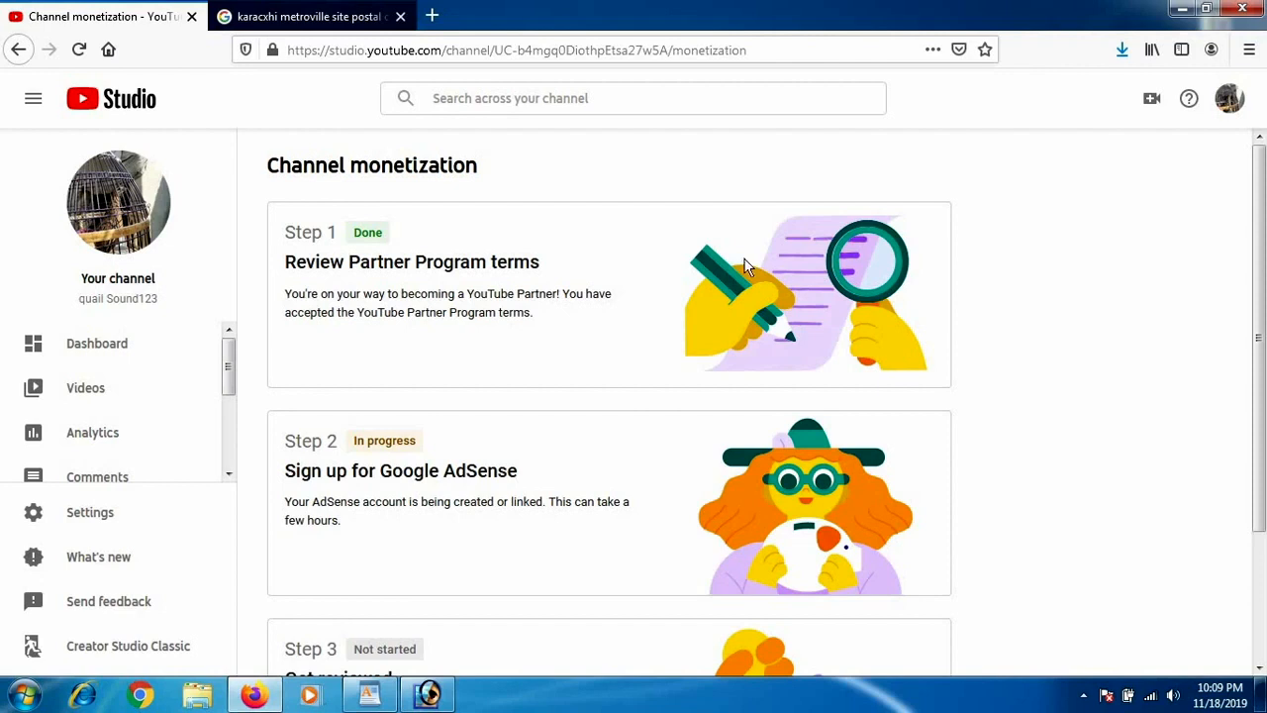
pyautogui.moveTo(618, 464)
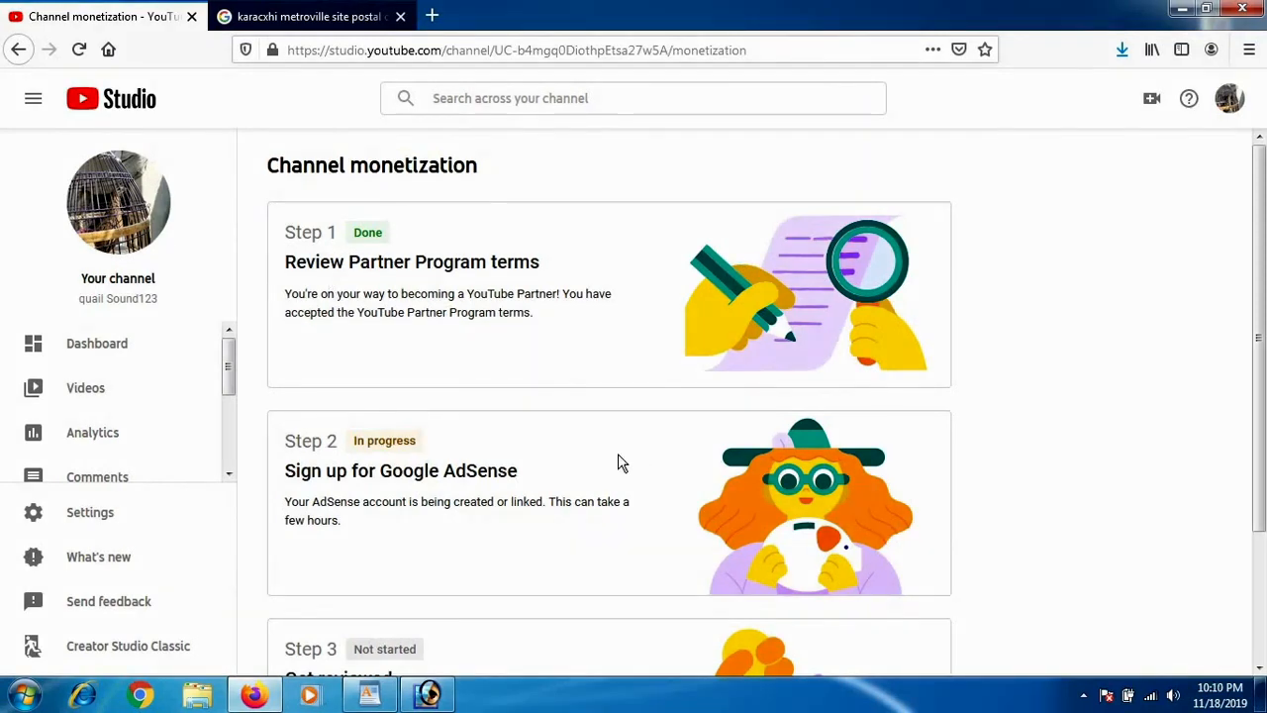
pyautogui.scroll(-3)
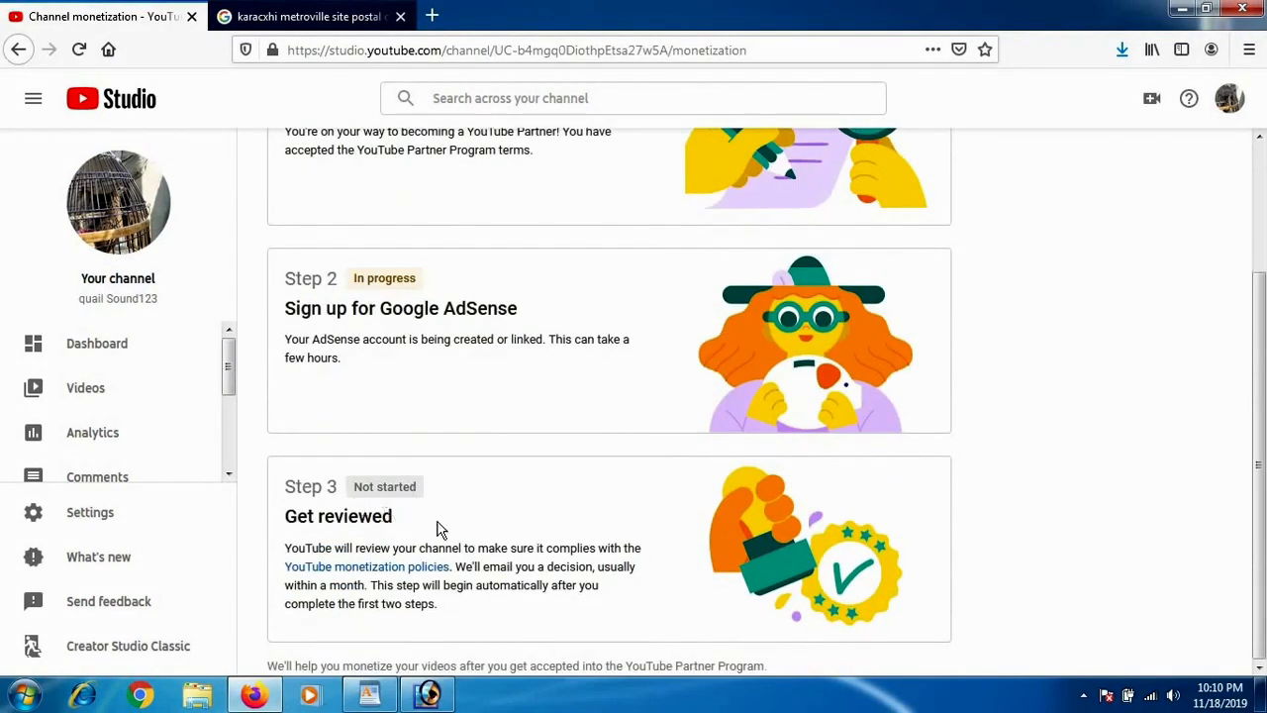
pyautogui.doubleClick(337, 515)
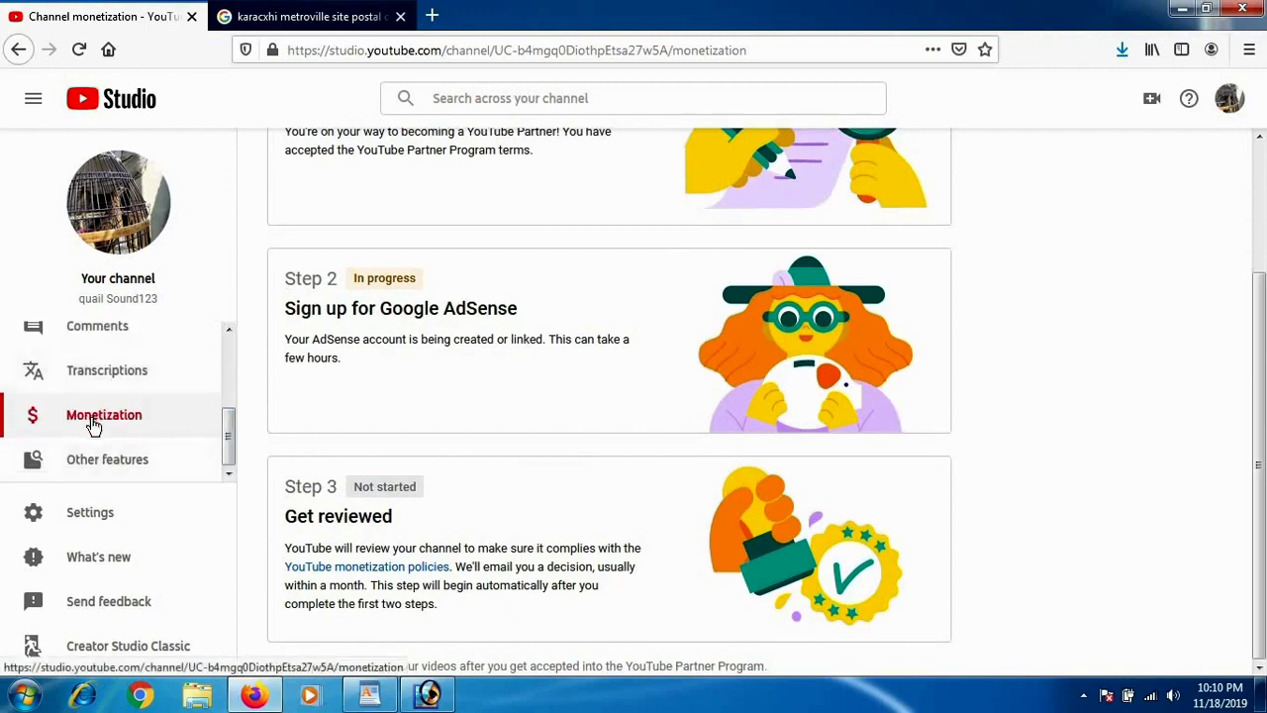
pyautogui.moveTo(154, 423)
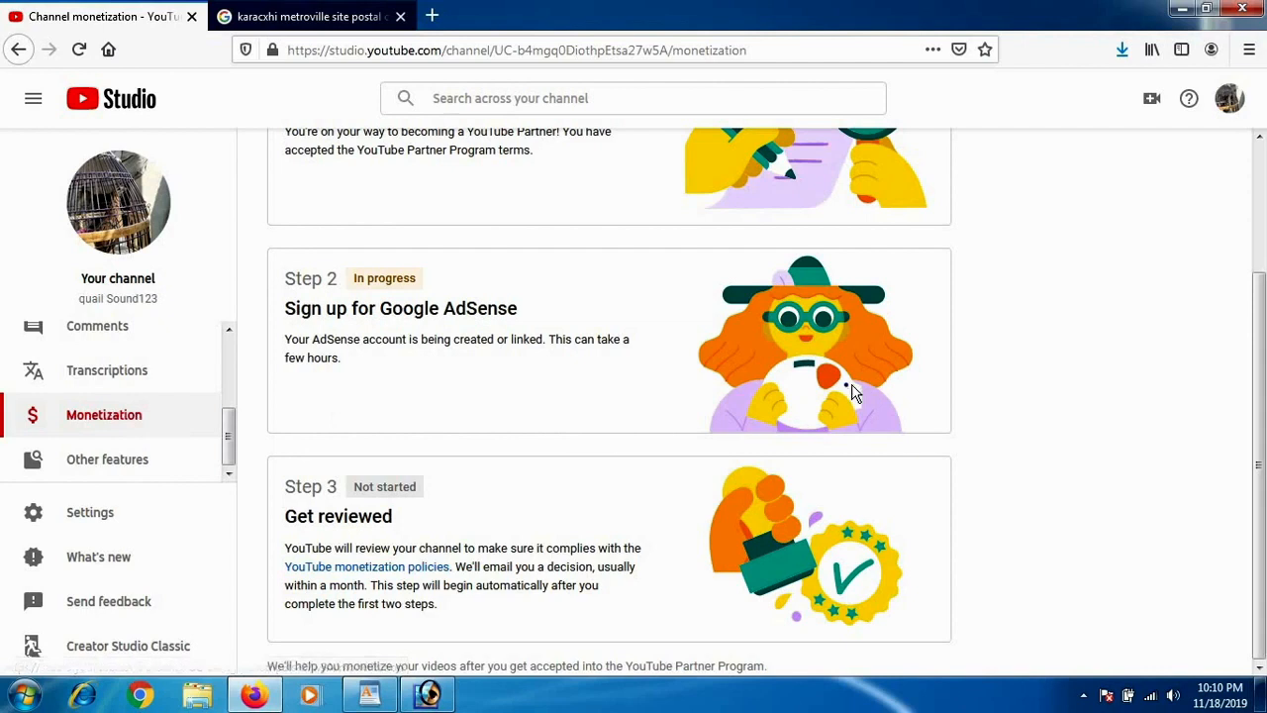
pyautogui.moveTo(445, 365)
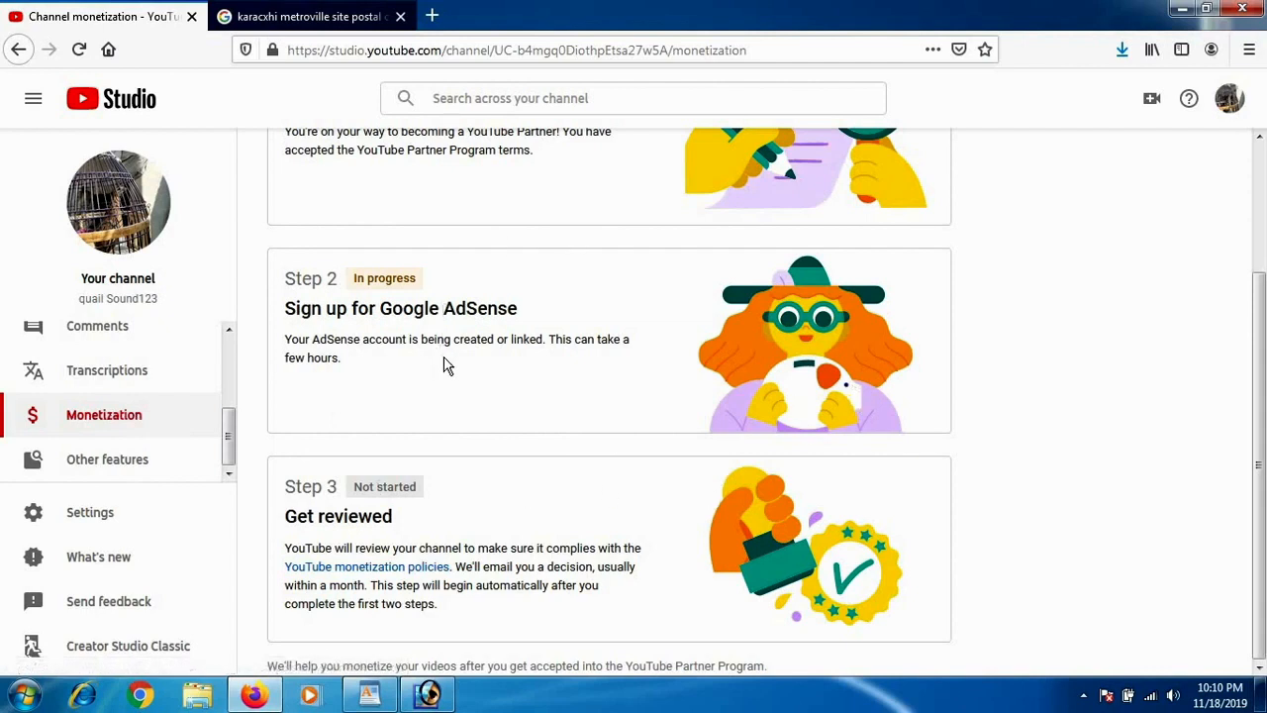